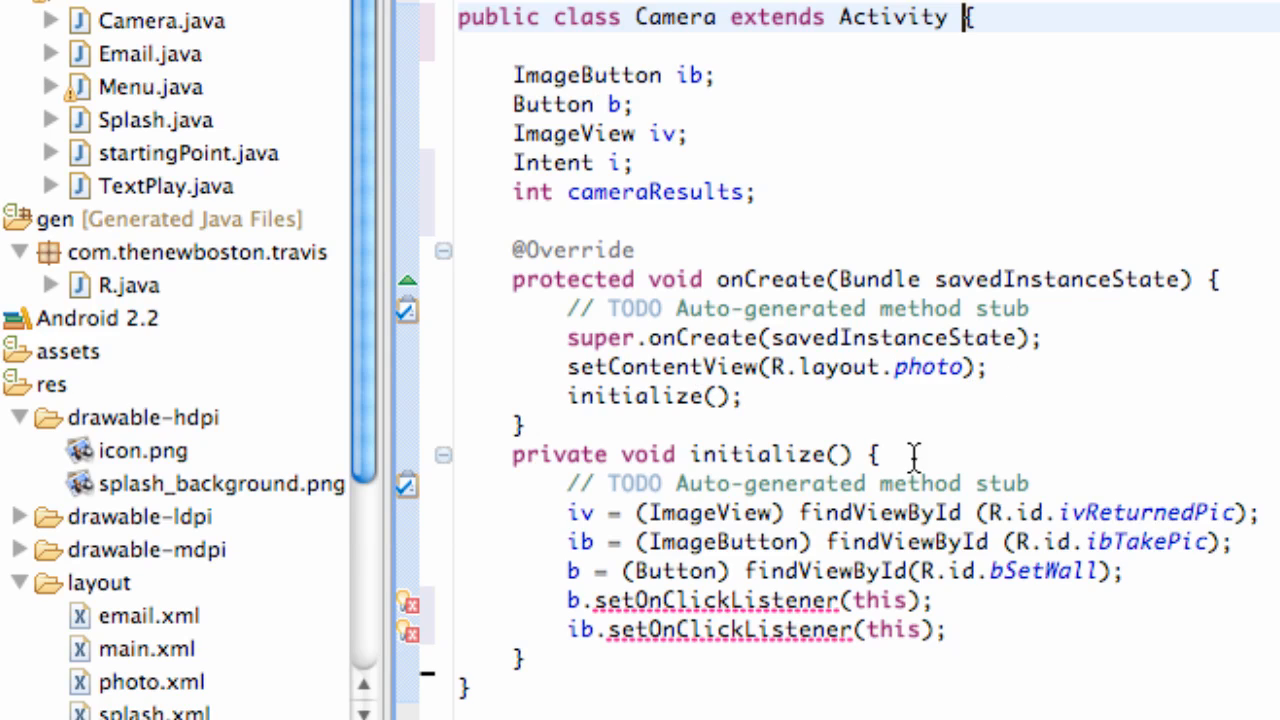
mouse_move(700, 260)
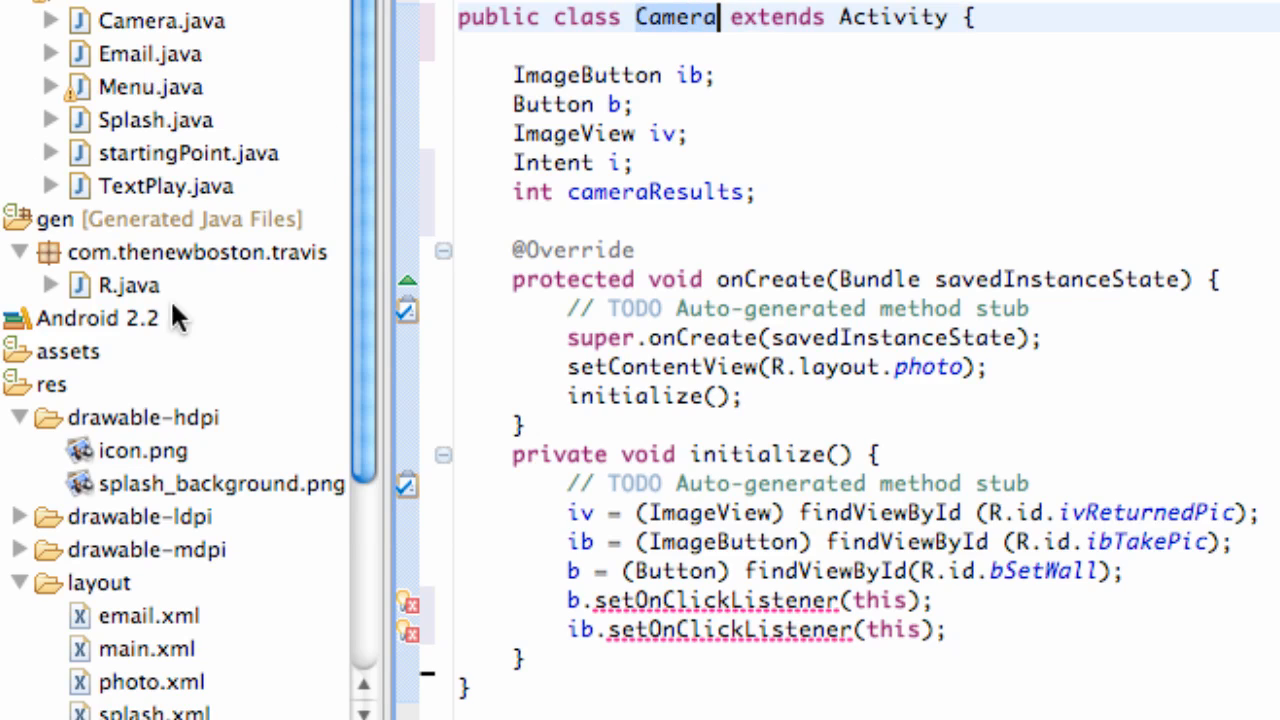
mouse_move(140, 104)
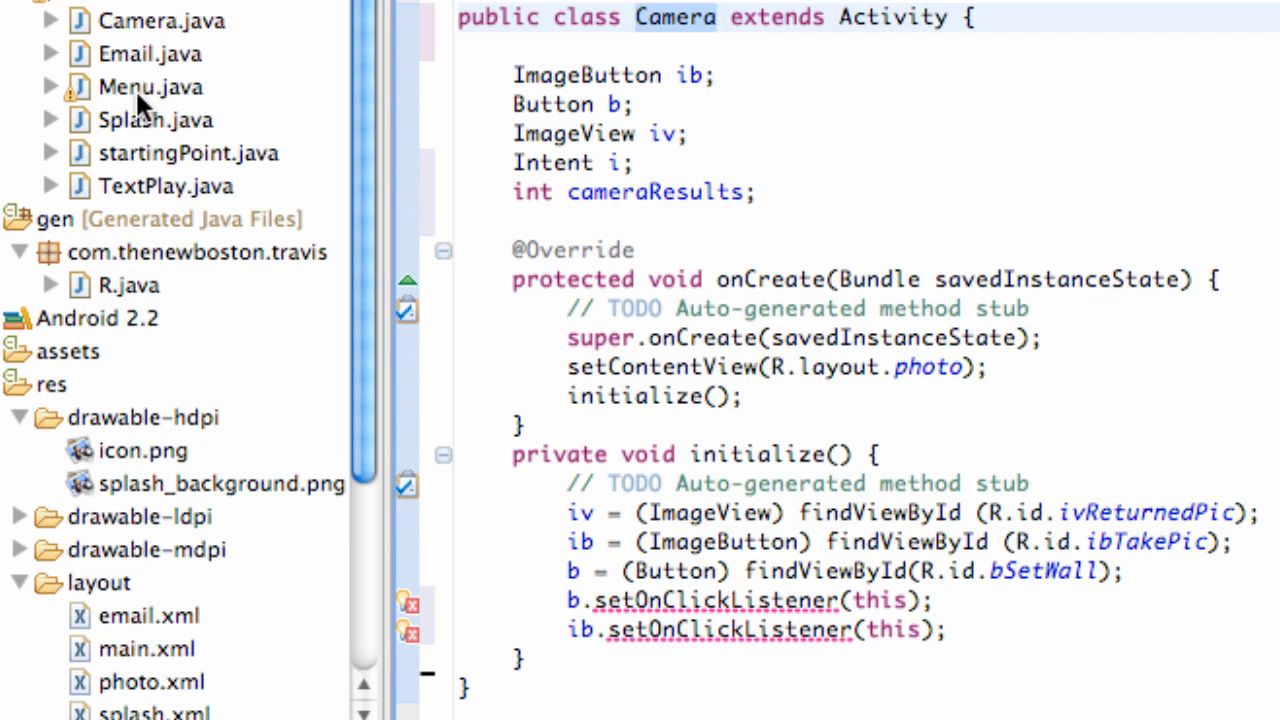
mouse_move(230, 140)
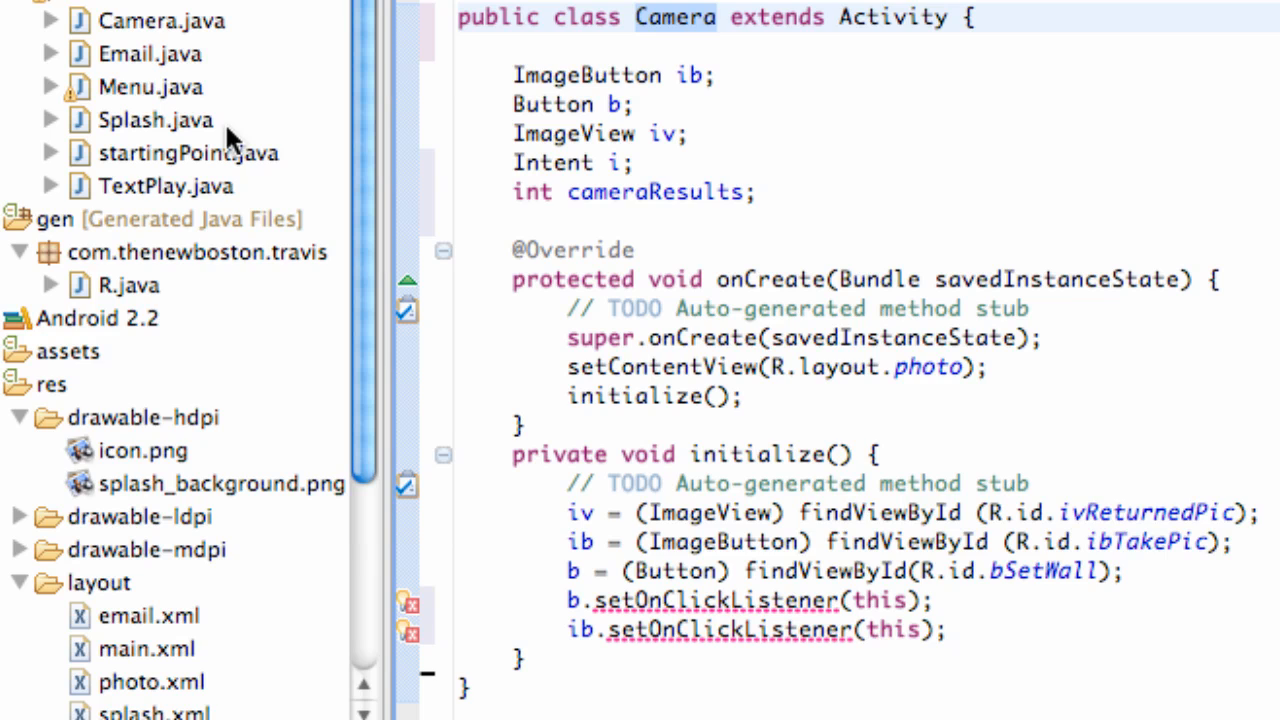
Delete the 'int cameraResults;' field declaration from the Camera class
scroll(down, 3)
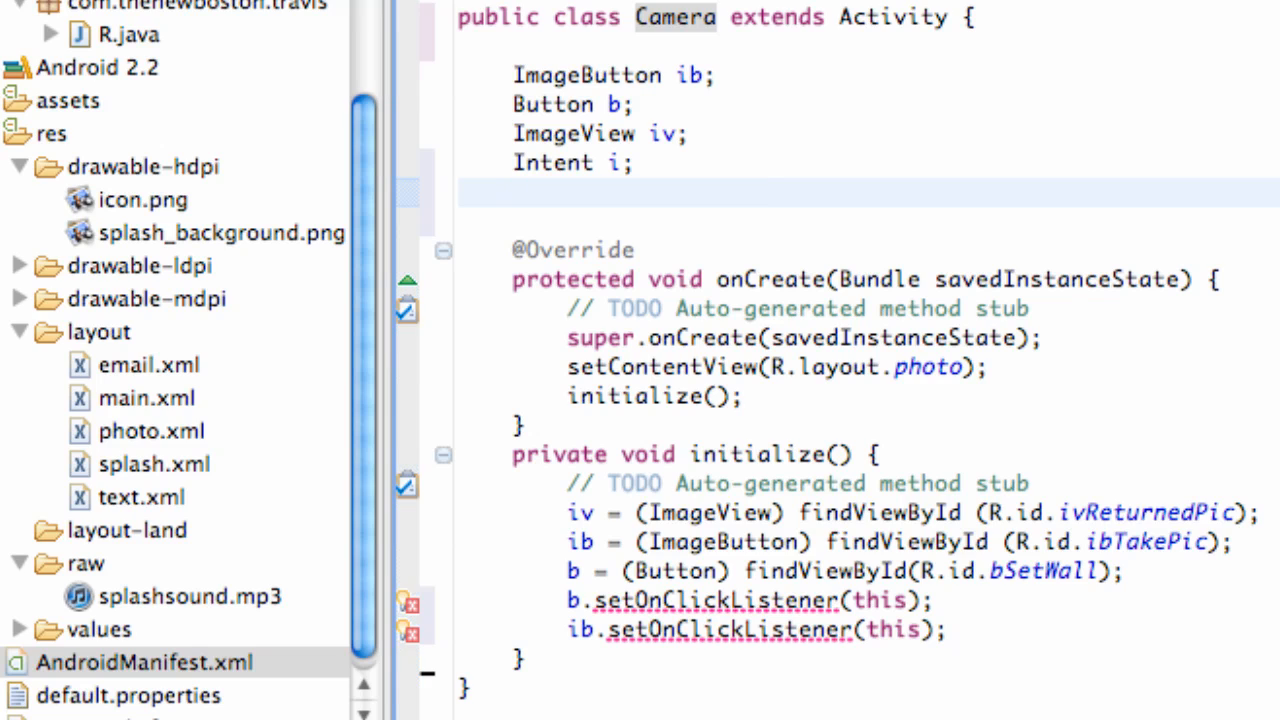
Remove the 'Intent i;' field, leaving only ib, b and iv, and position the cursor after initialize()
click(512, 164)
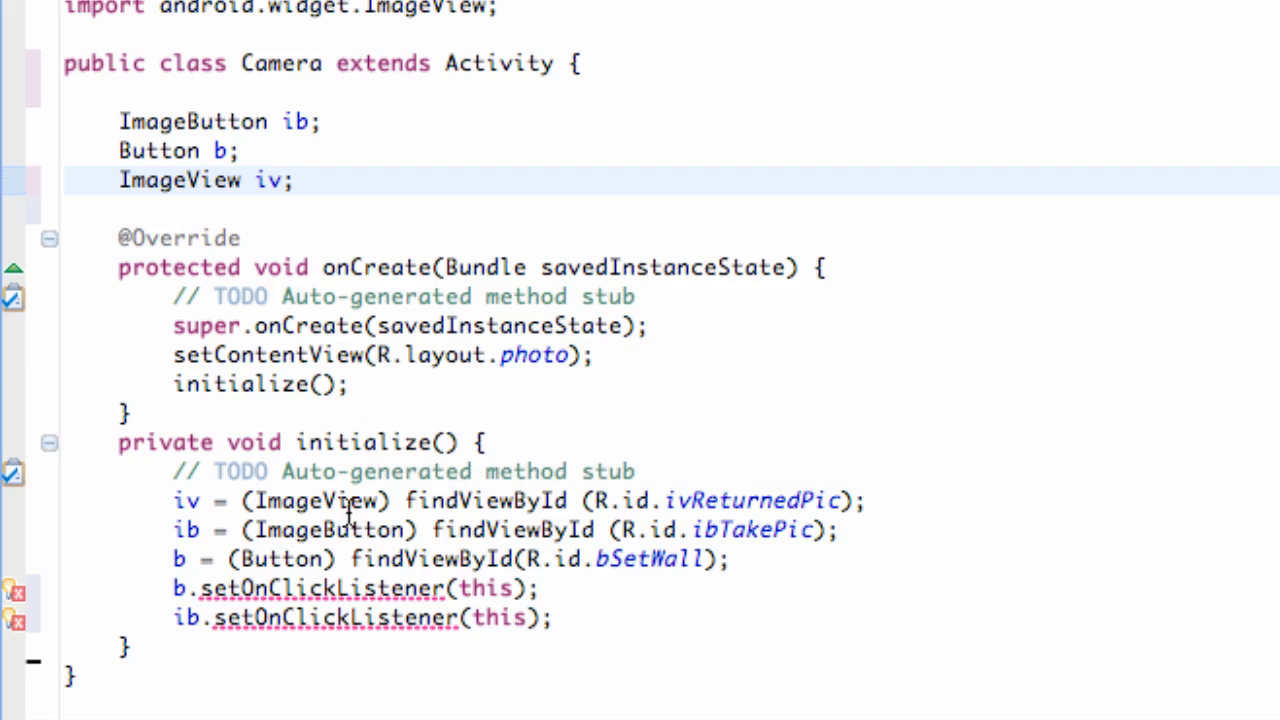
click(296, 180)
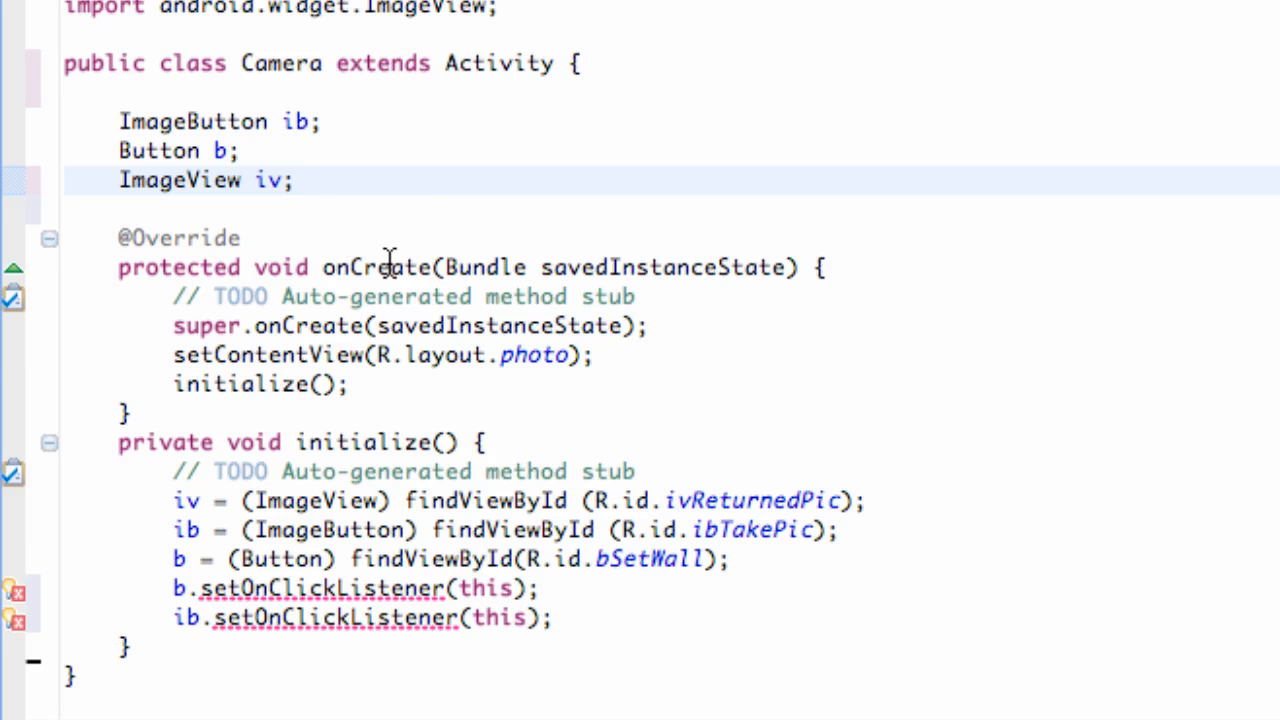
mouse_move(308, 320)
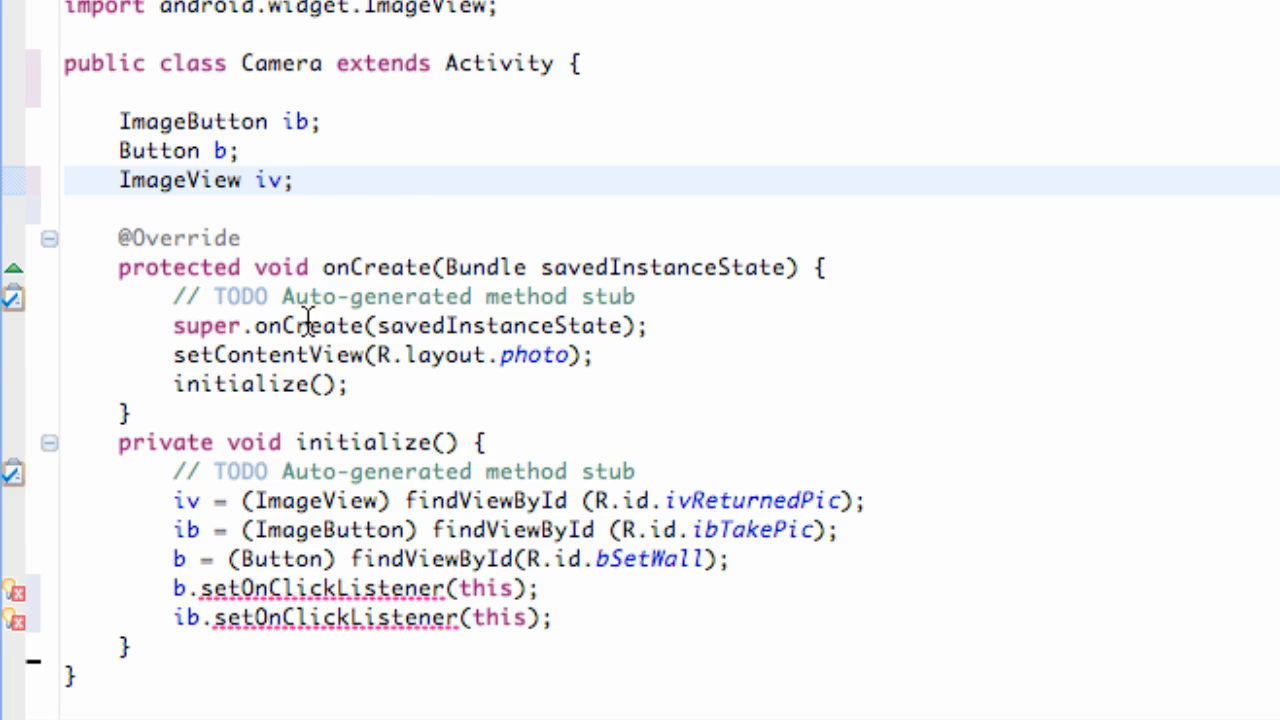
mouse_move(444, 356)
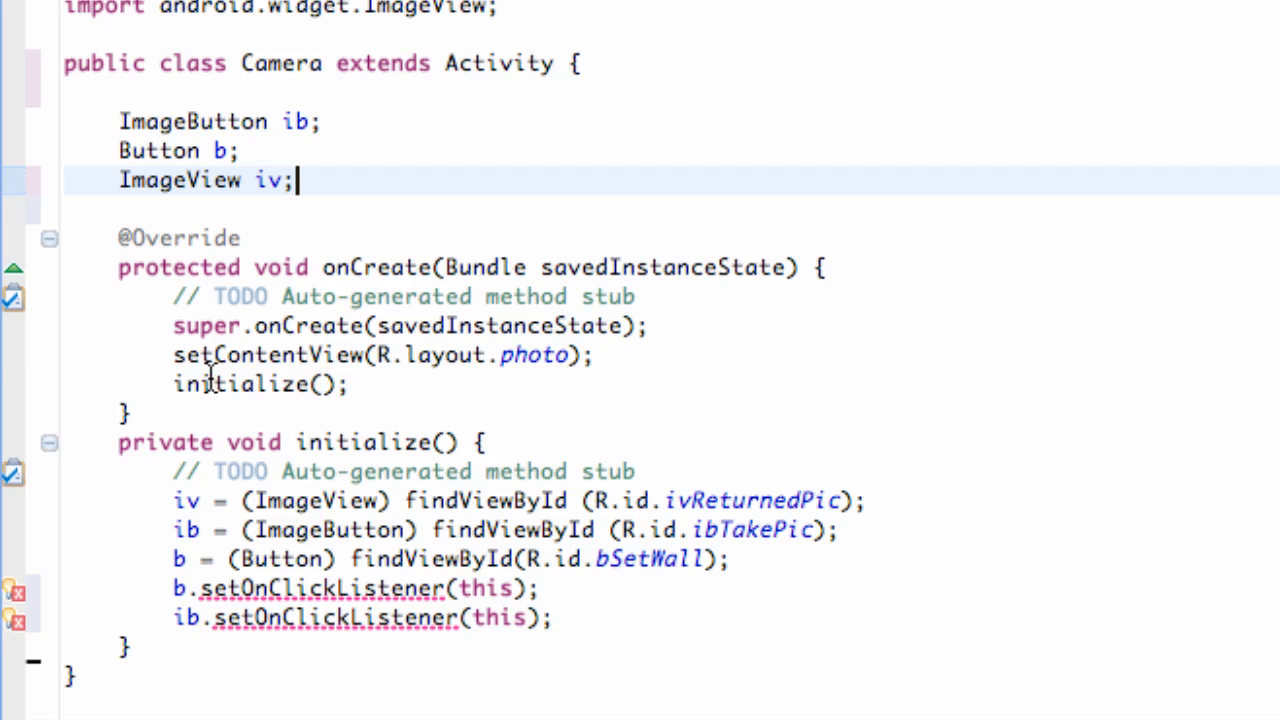
click(280, 384)
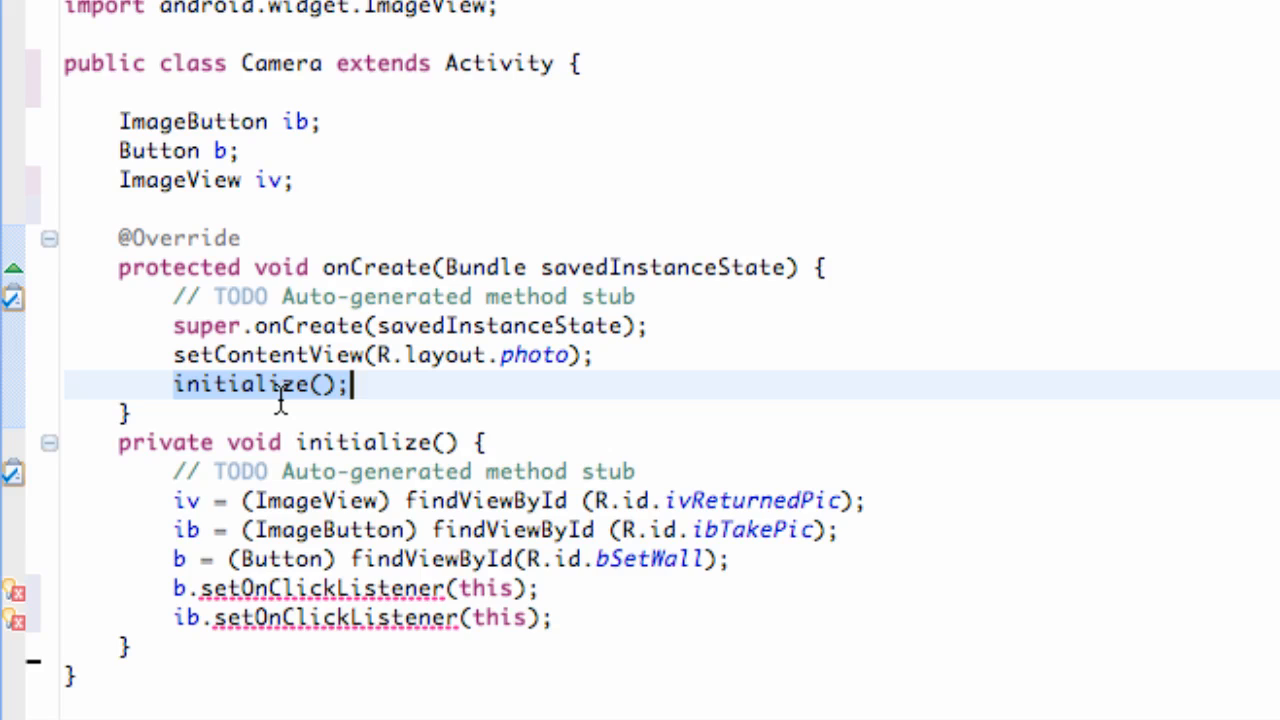
mouse_move(320, 470)
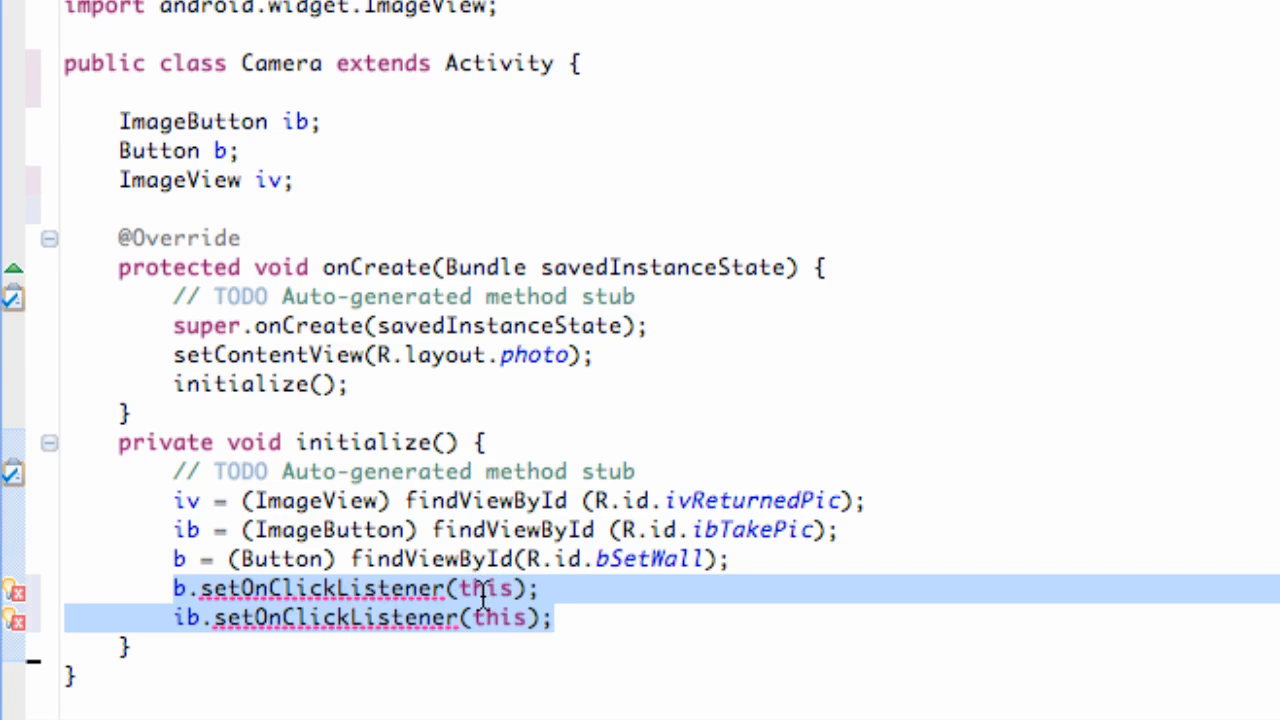
Make Camera implement View.OnClickListener and bring up the quick fix to import android.view.View
click(656, 62)
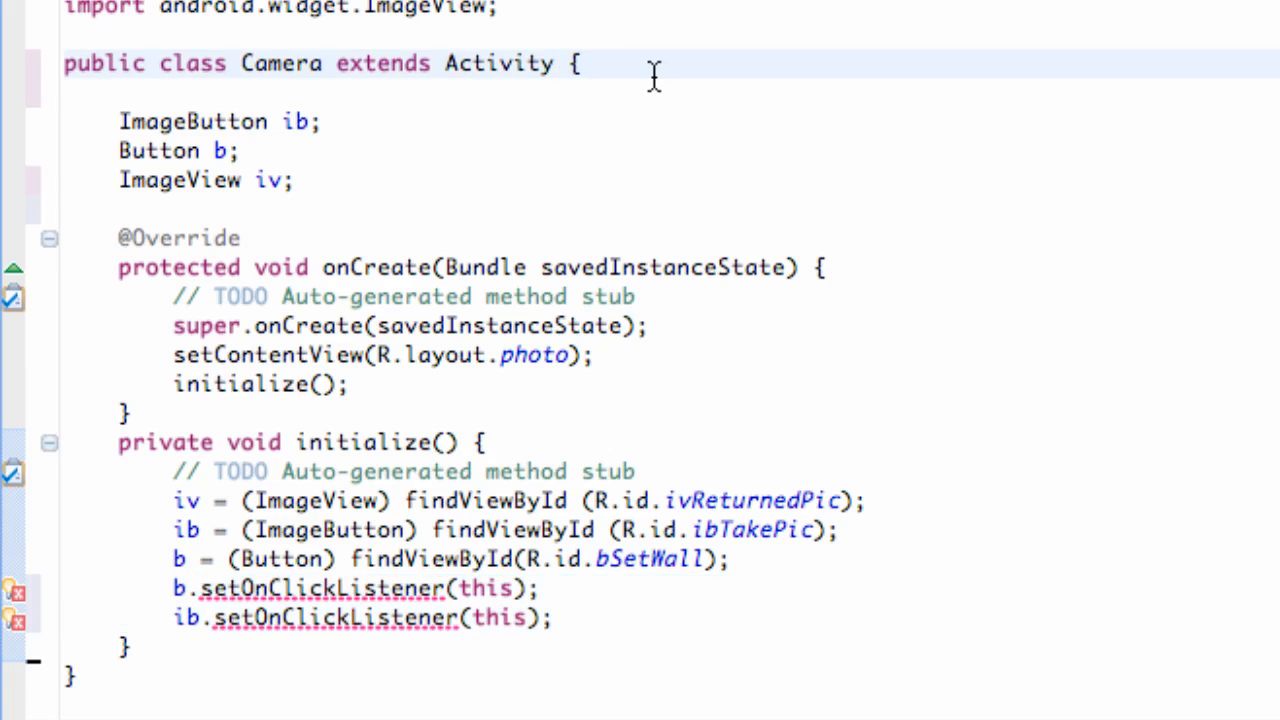
text(imples)
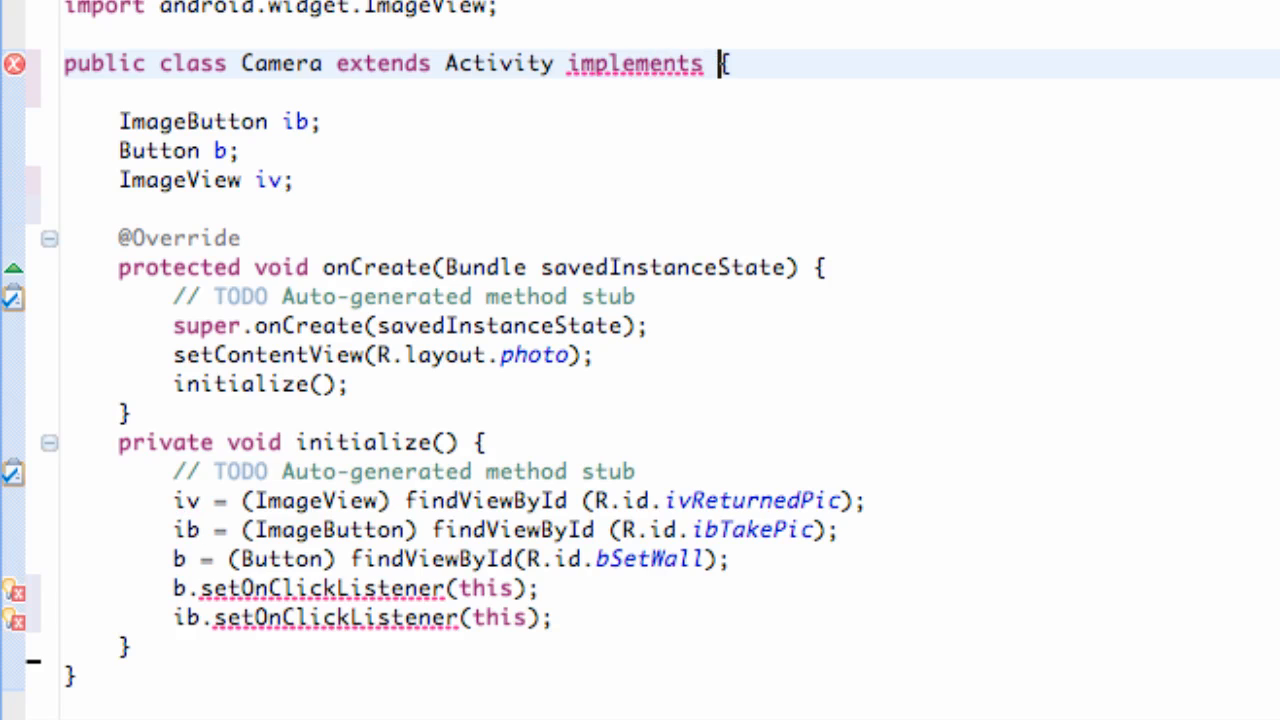
text(View)
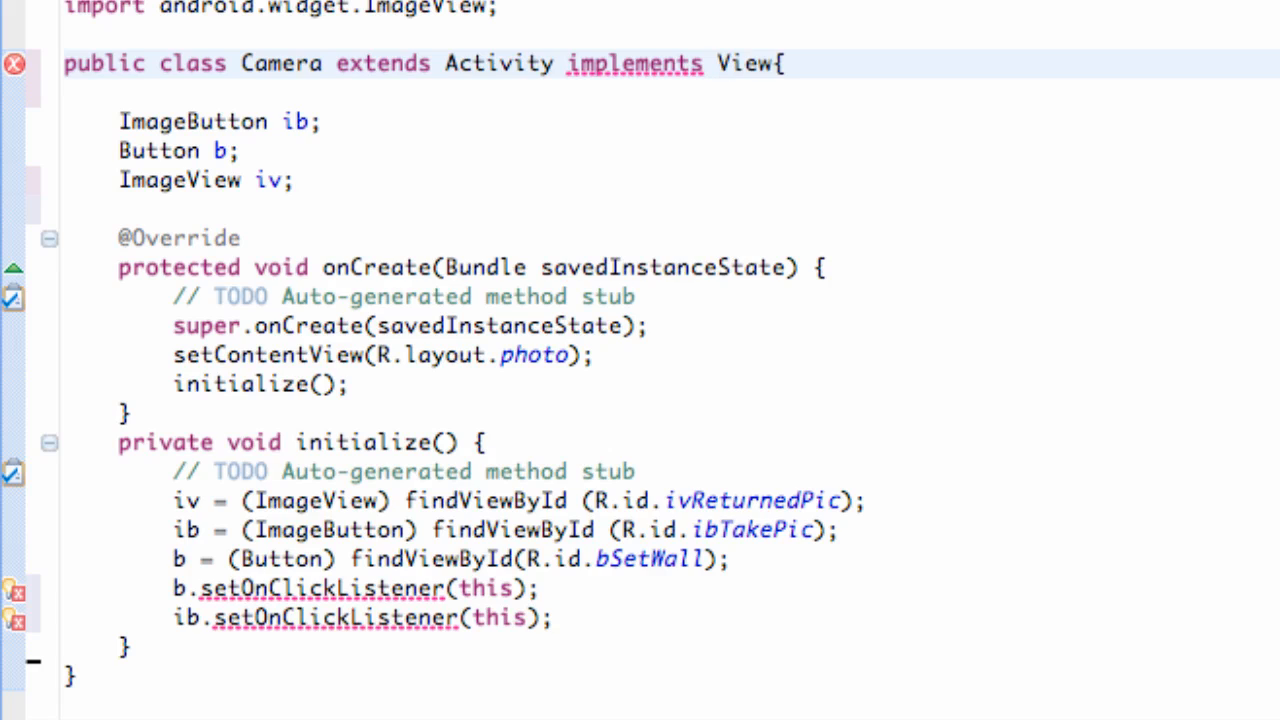
text(.OnClickListener)
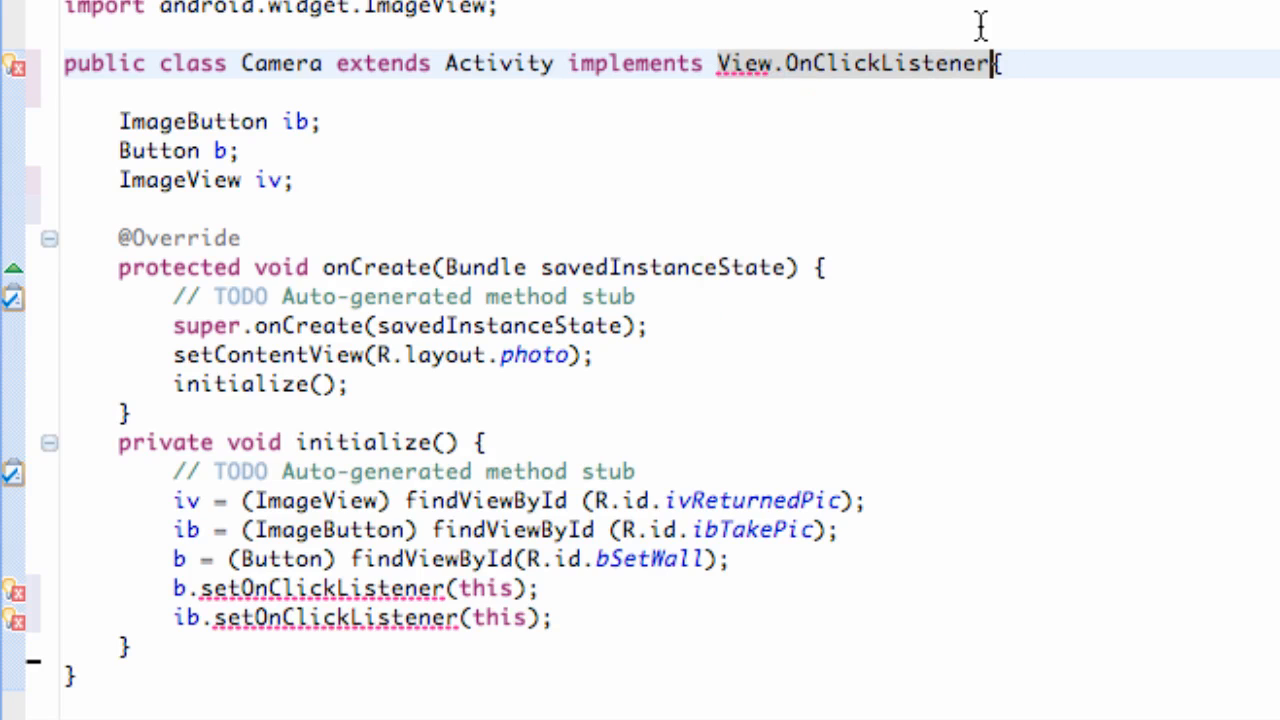
mouse_move(900, 58)
text(View)
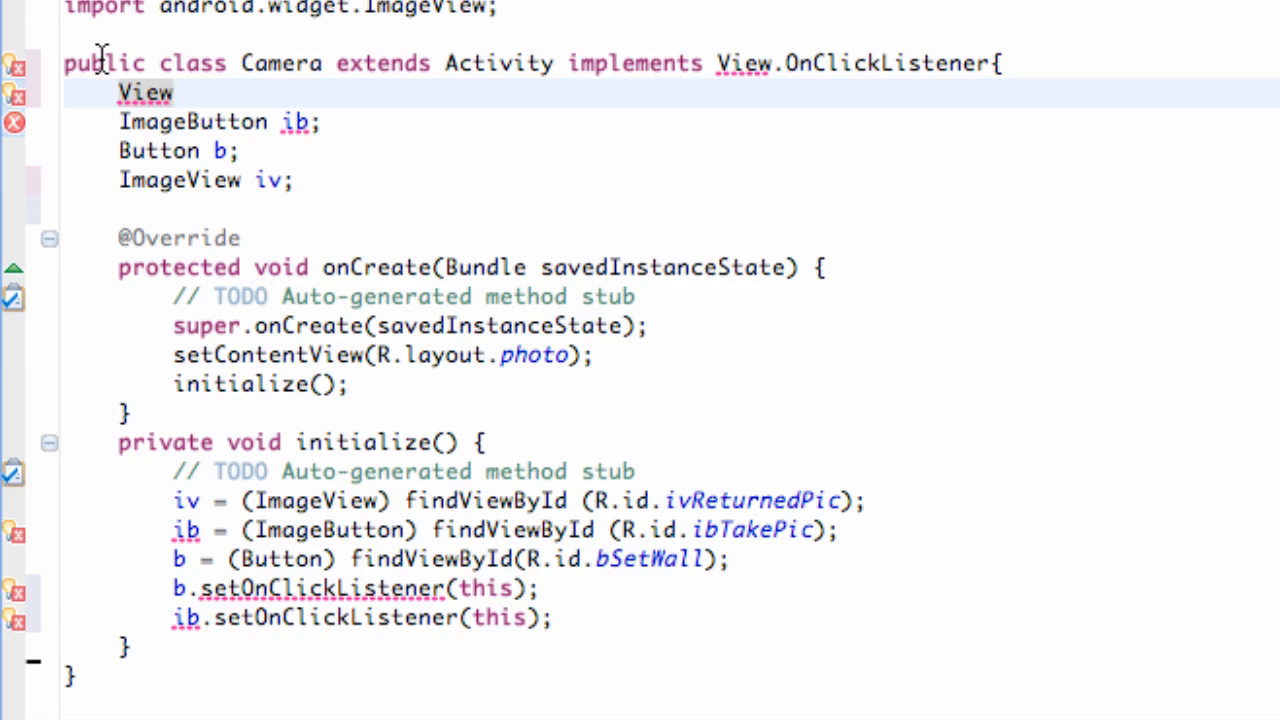
click(144, 92)
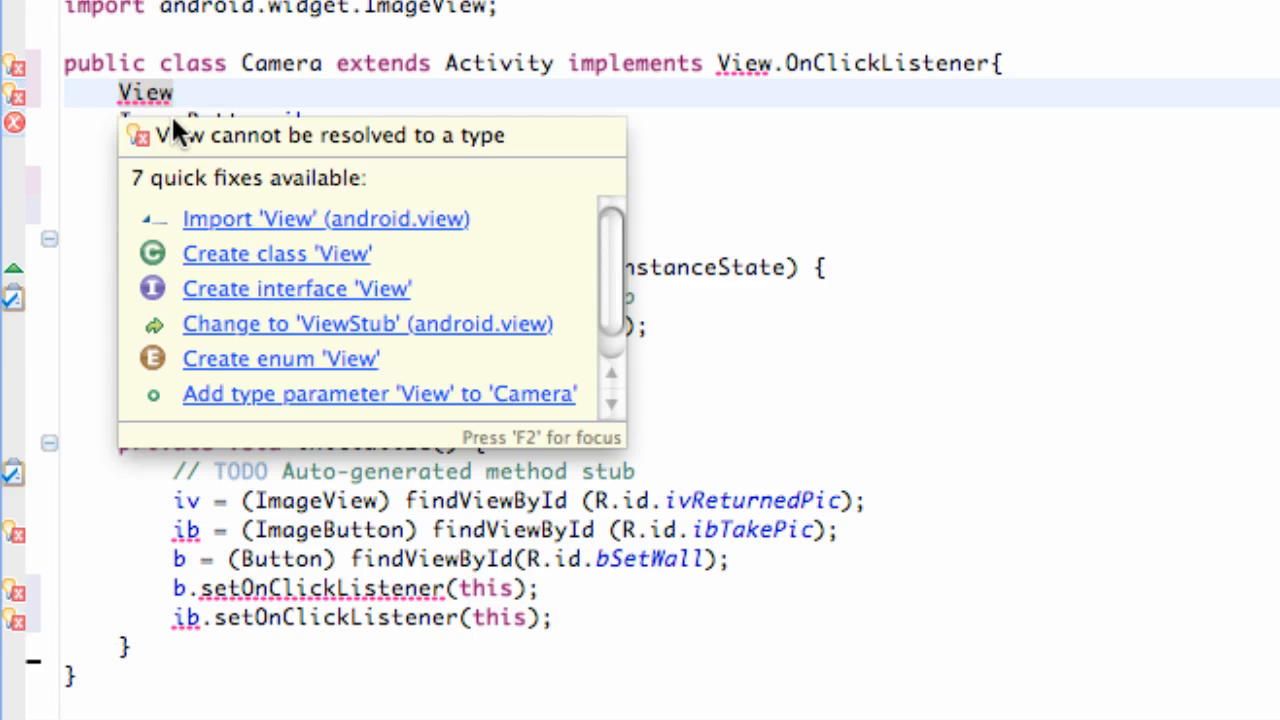
mouse_move(158, 92)
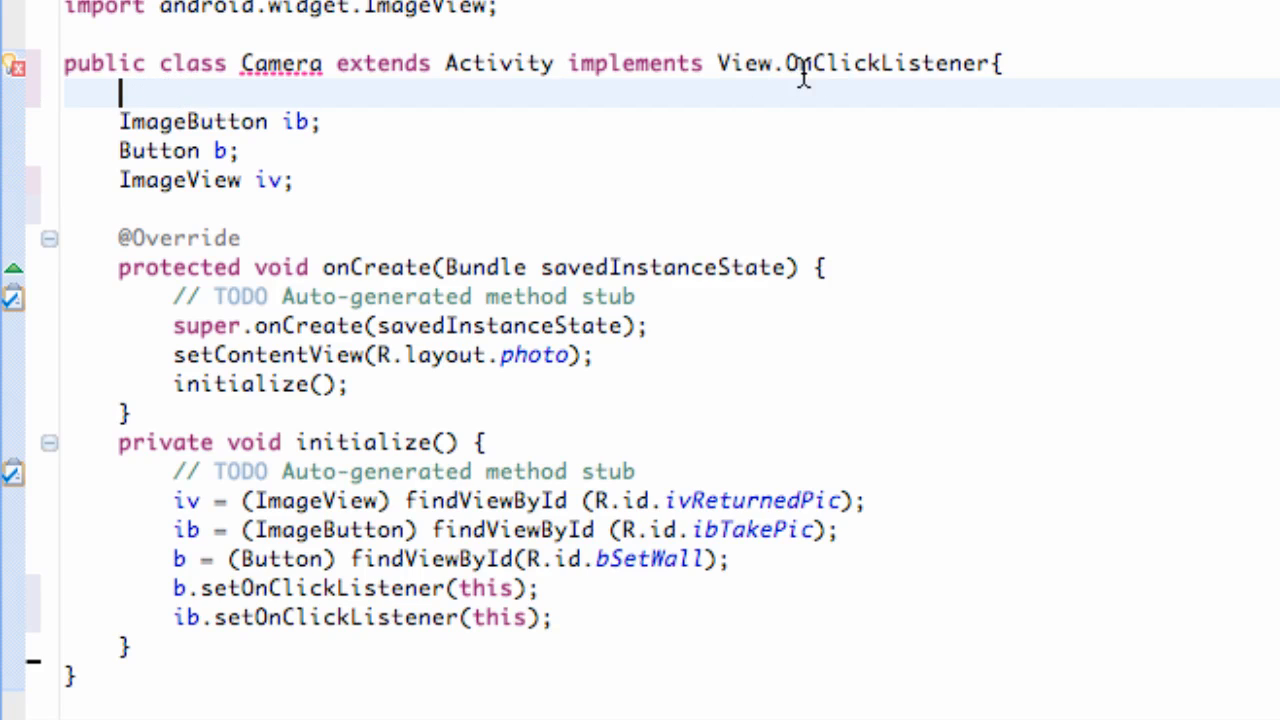
mouse_move(376, 78)
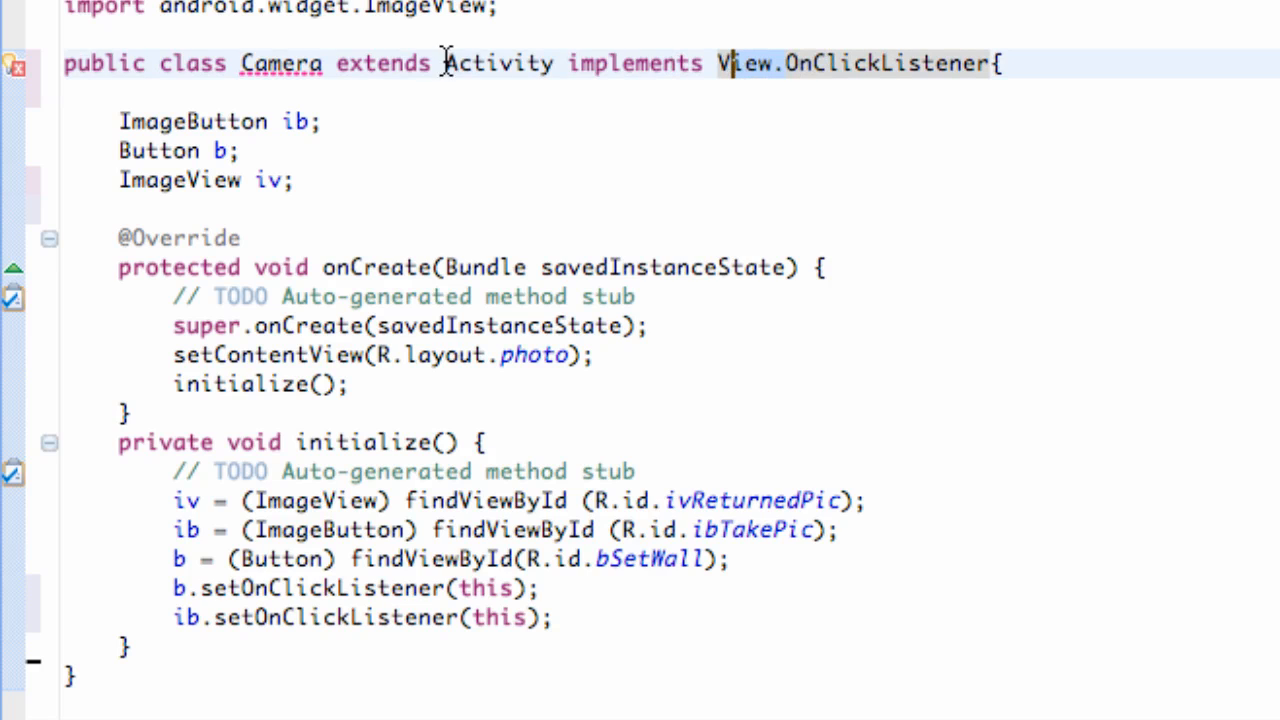
Add a switch(v.getId()) in onClick with empty R.id.bSetWall and R.id.ibTakePic cases ending in break
scroll(up, 3)
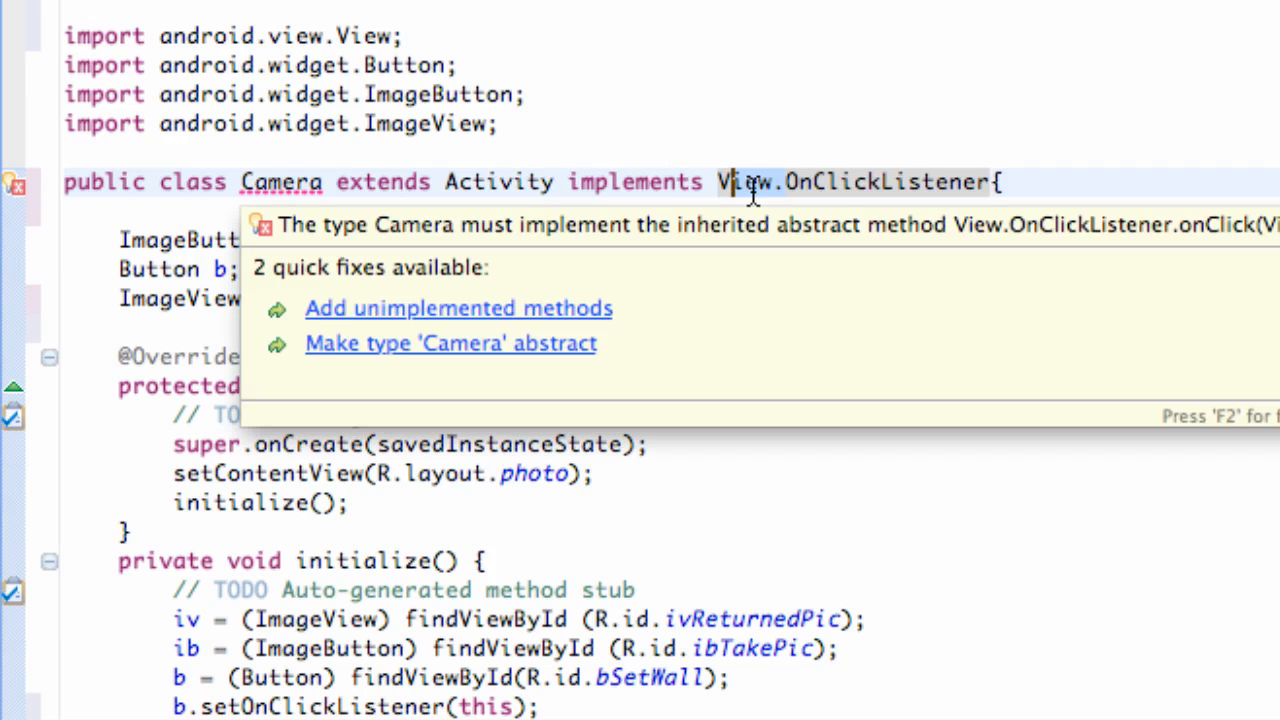
mouse_move(290, 182)
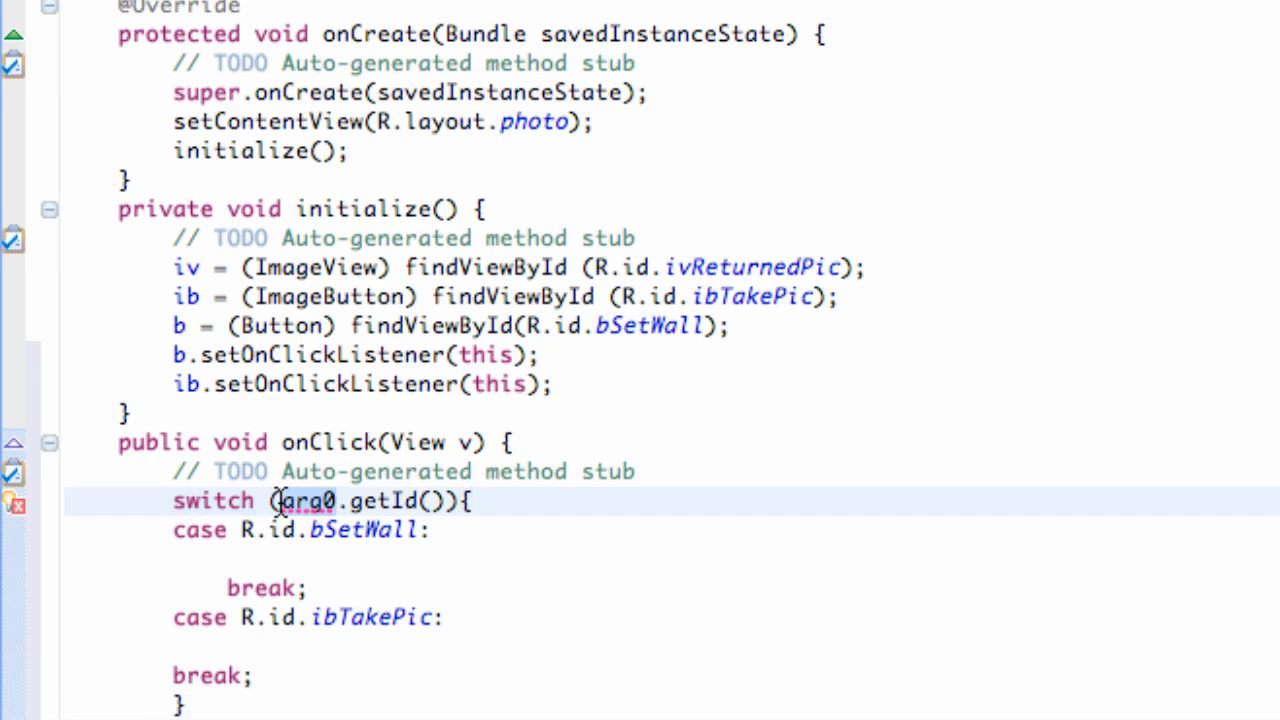
text(v)
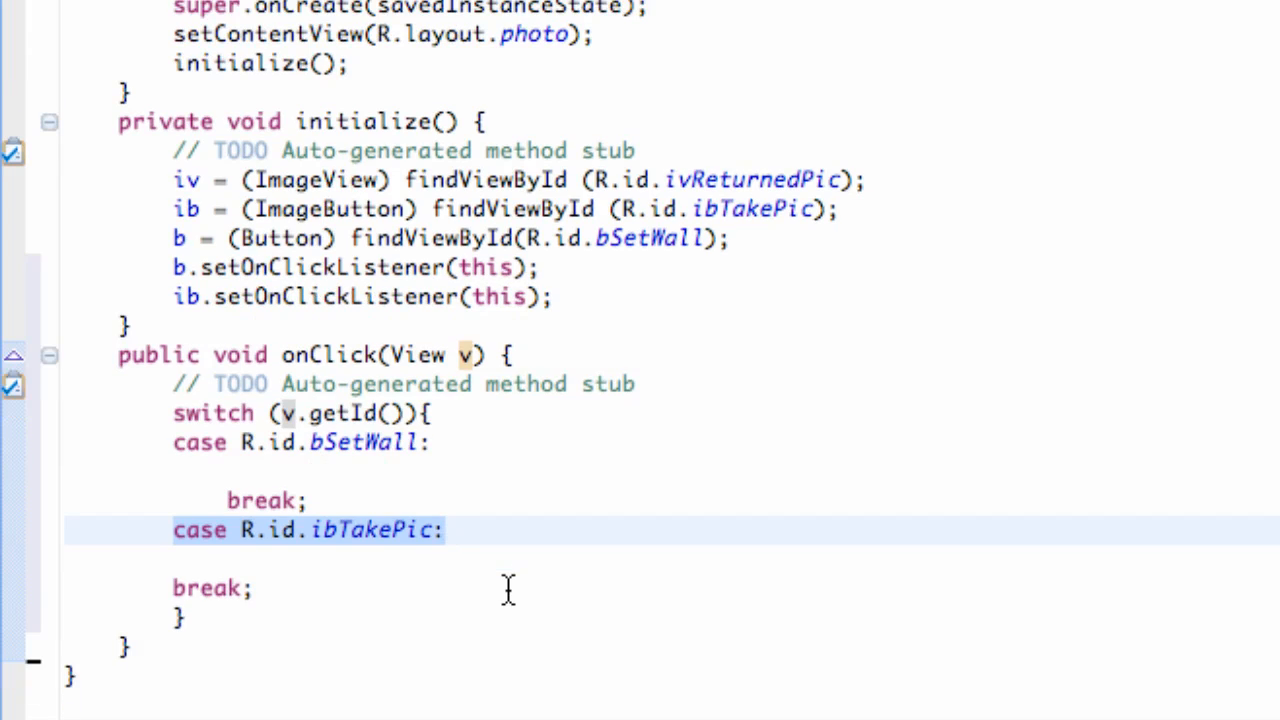
mouse_move(364, 584)
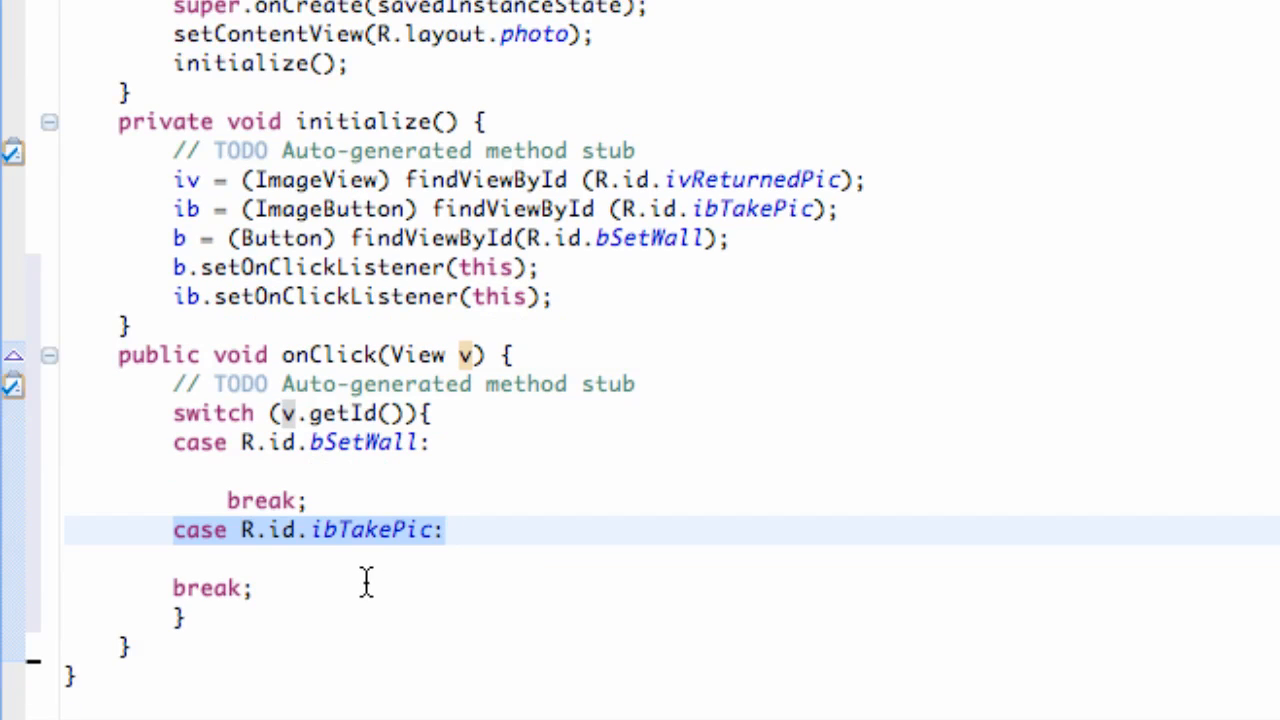
click(230, 560)
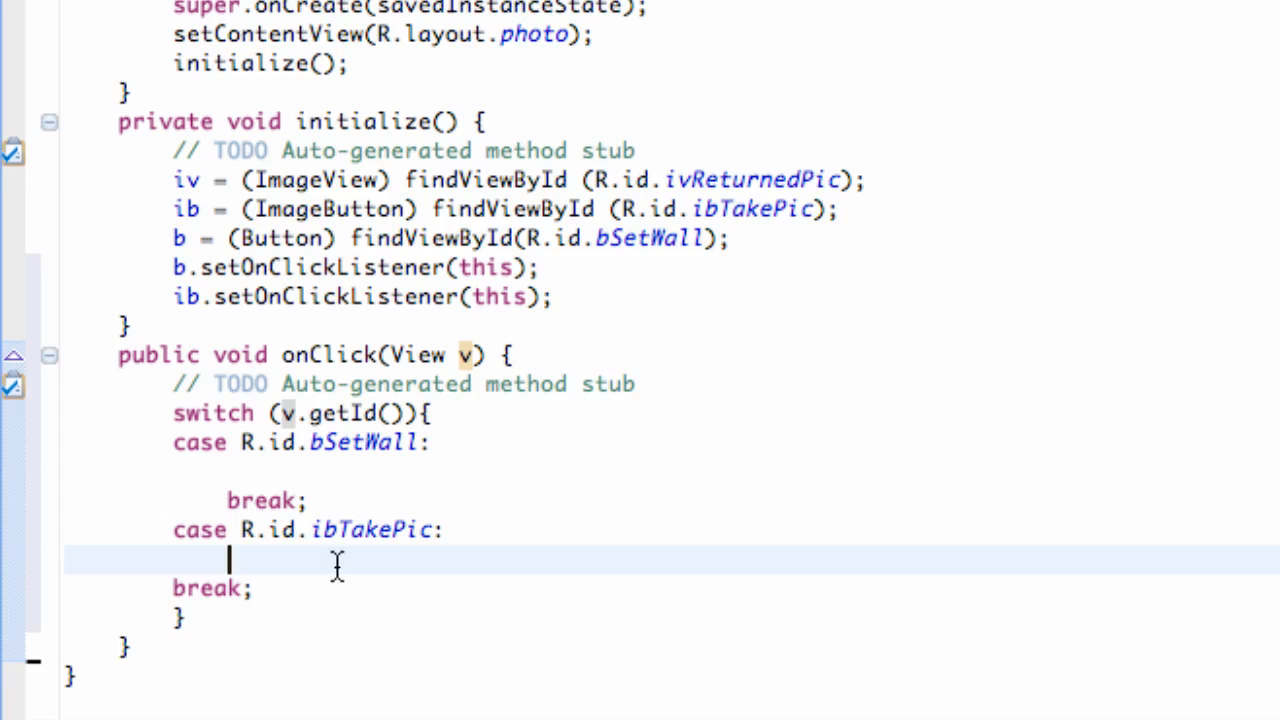
mouse_move(410, 556)
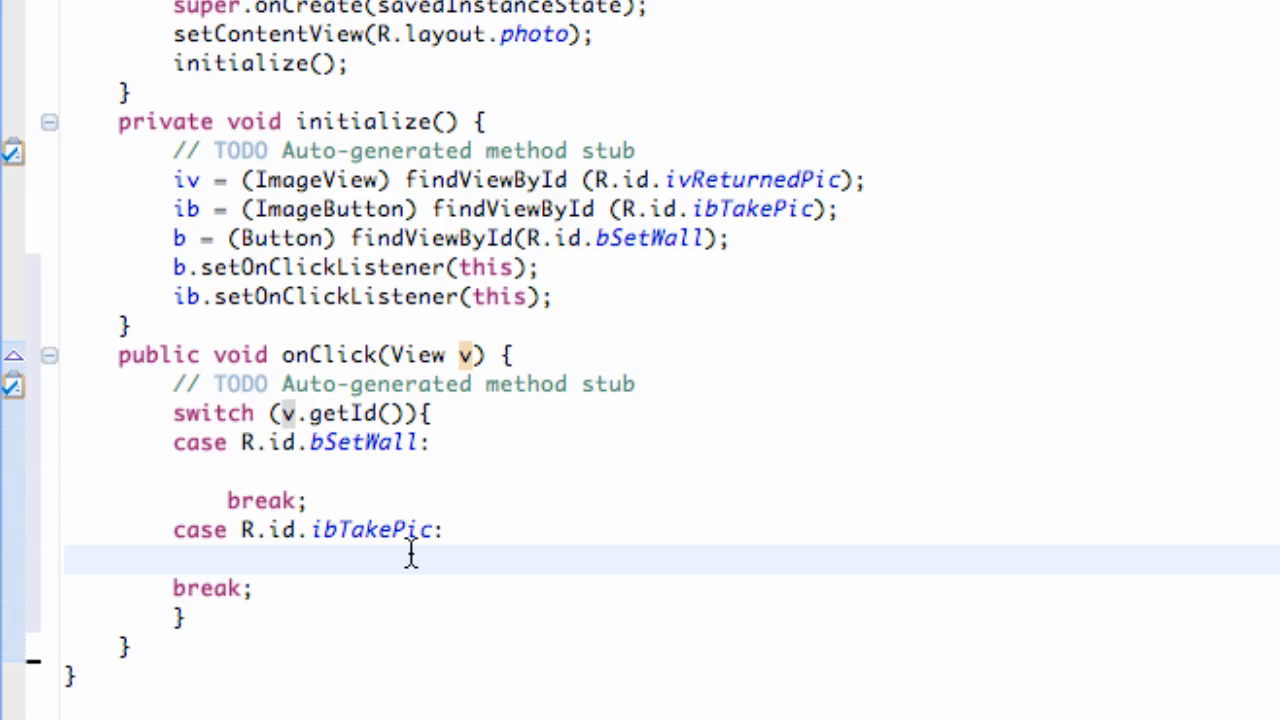
click(228, 560)
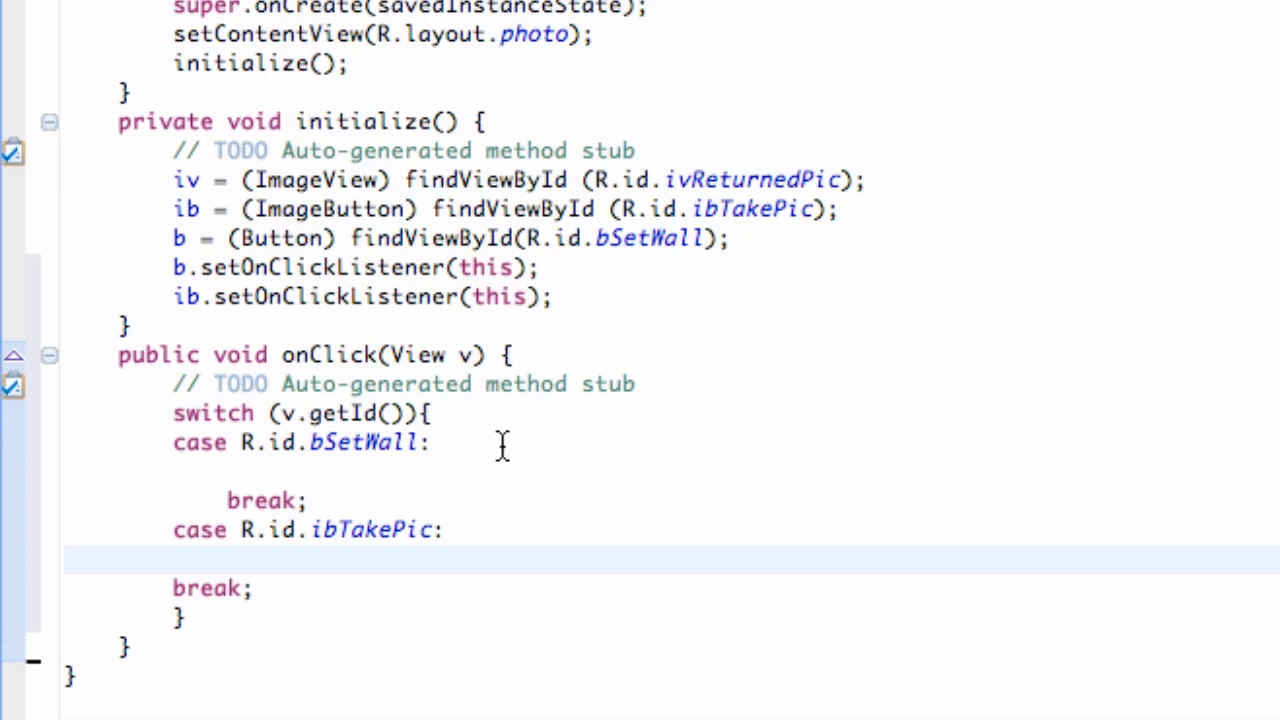
click(228, 560)
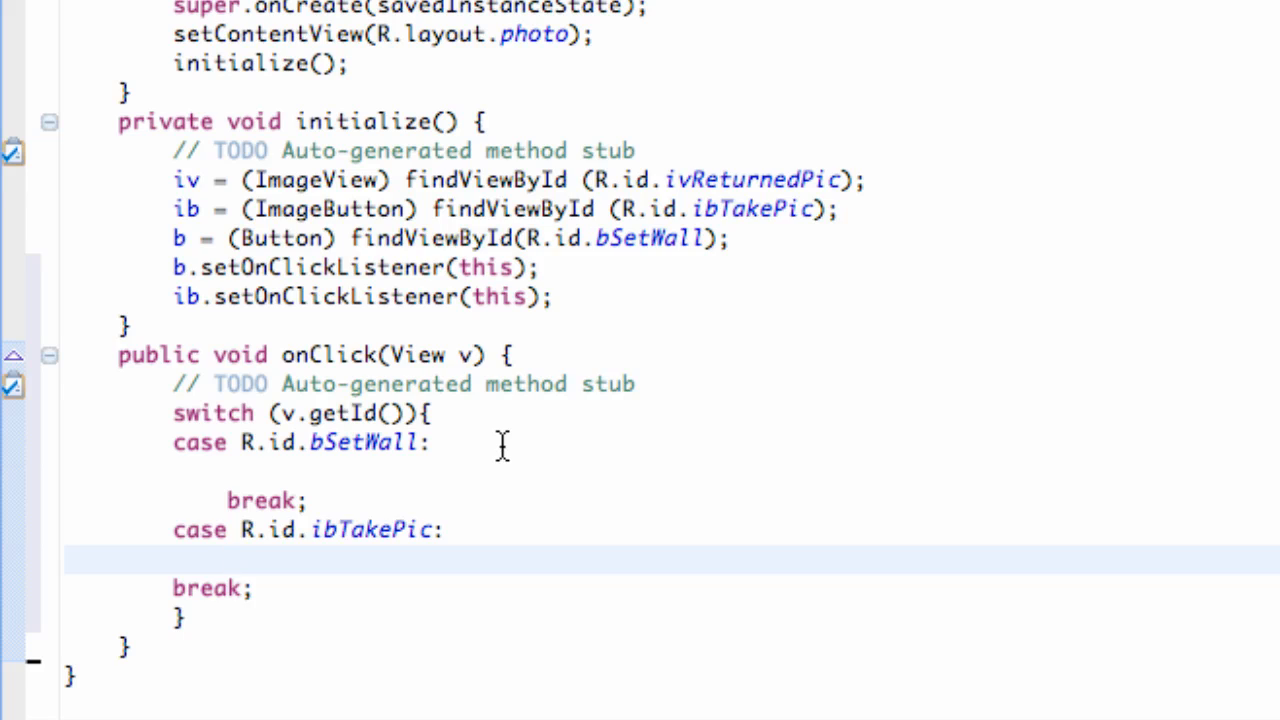
mouse_move(504, 448)
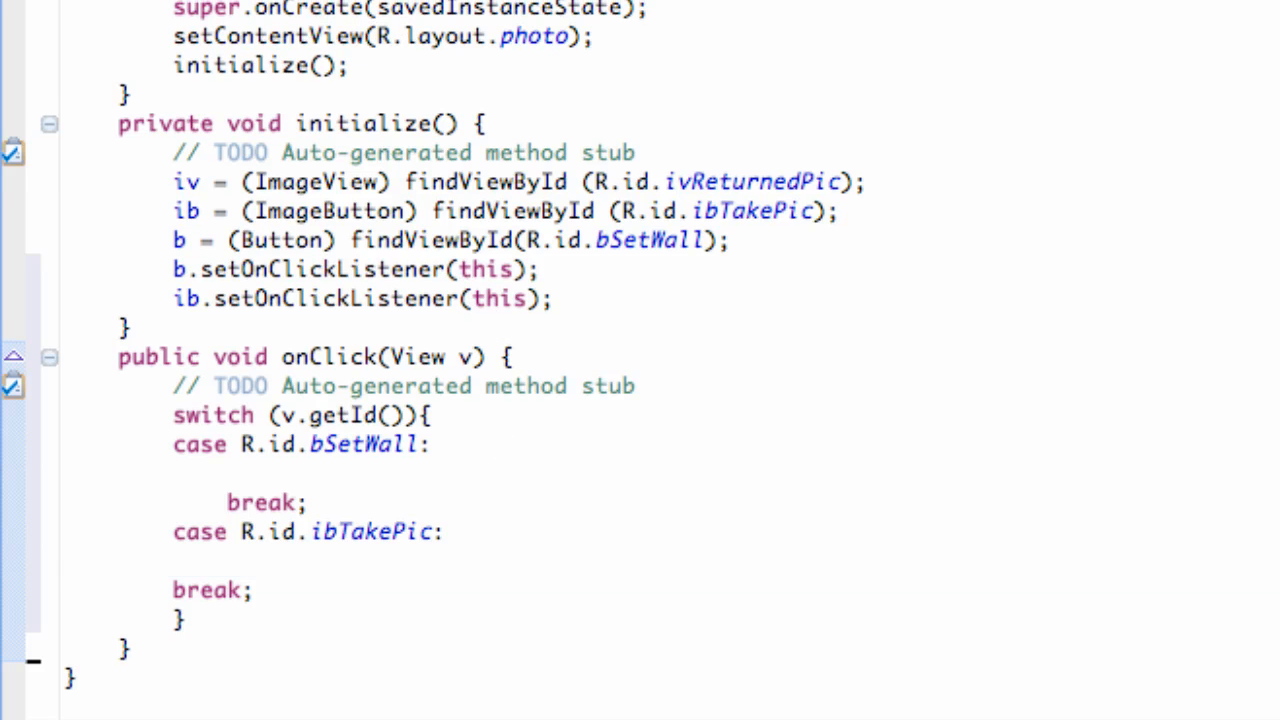
Declare an Intent i field and start 'i = new Intent()' inside the ibTakePic case
scroll(up, 3)
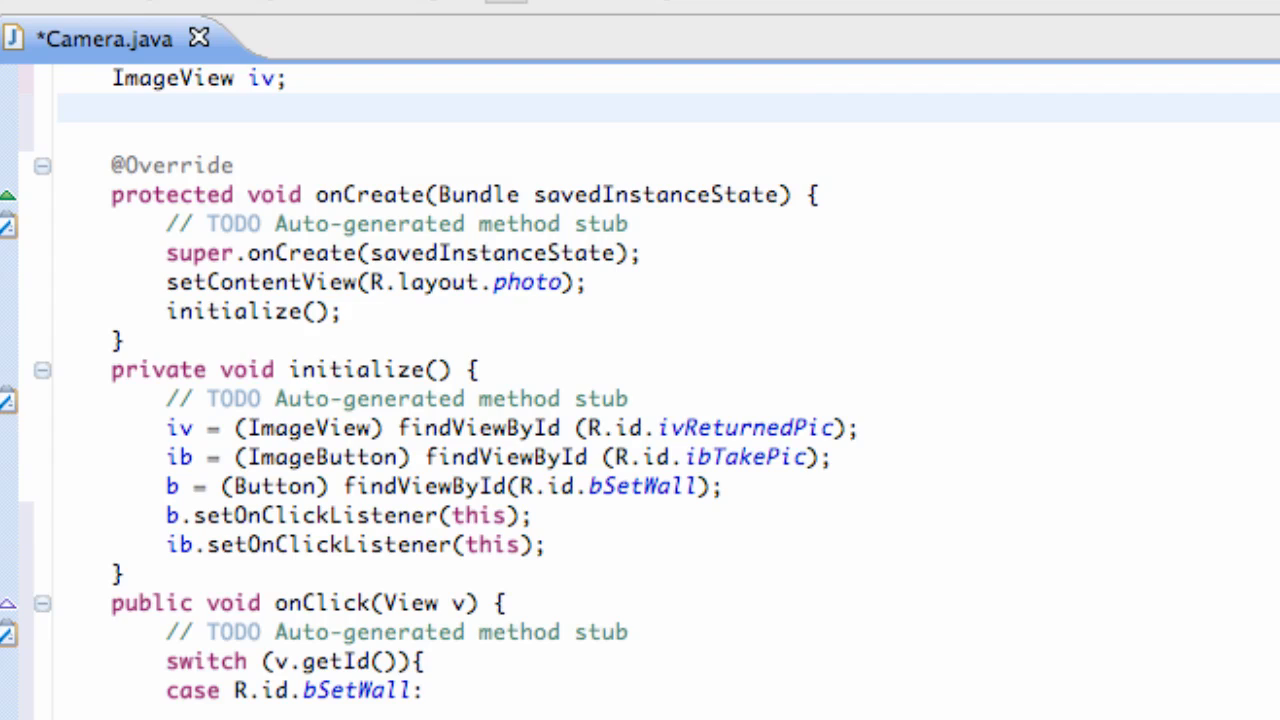
text(Intent i;)
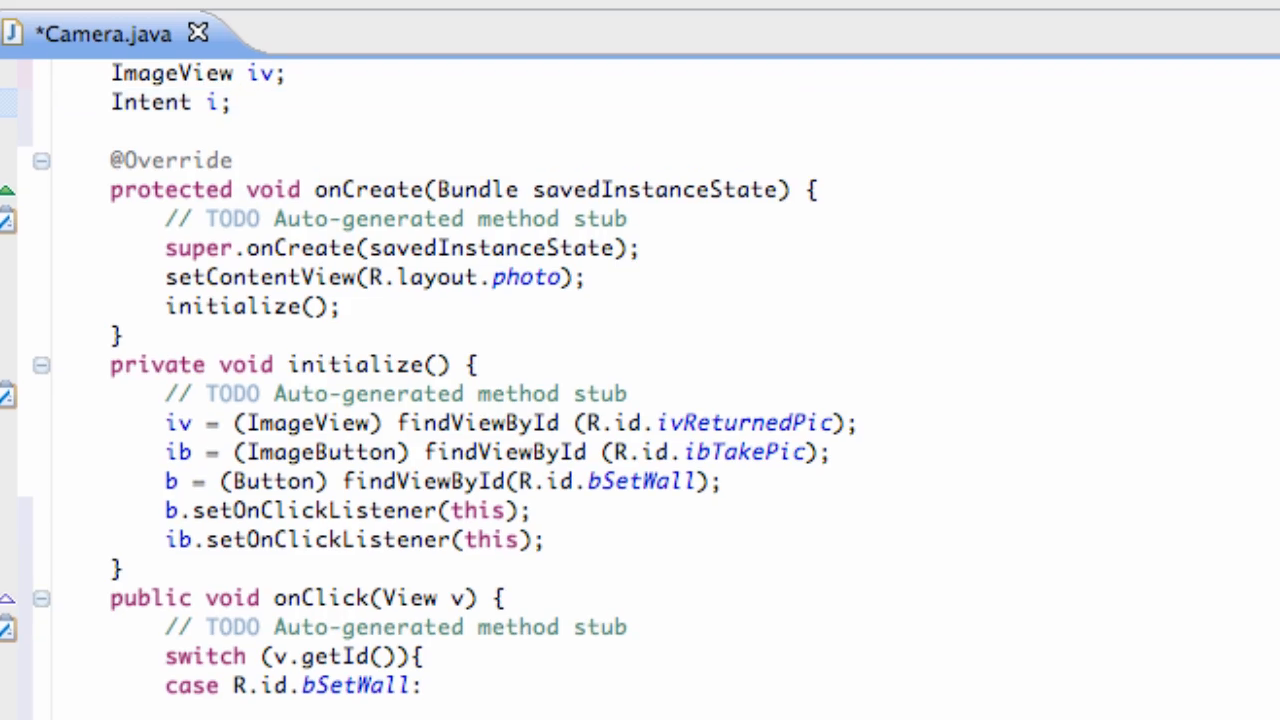
scroll(down, 3)
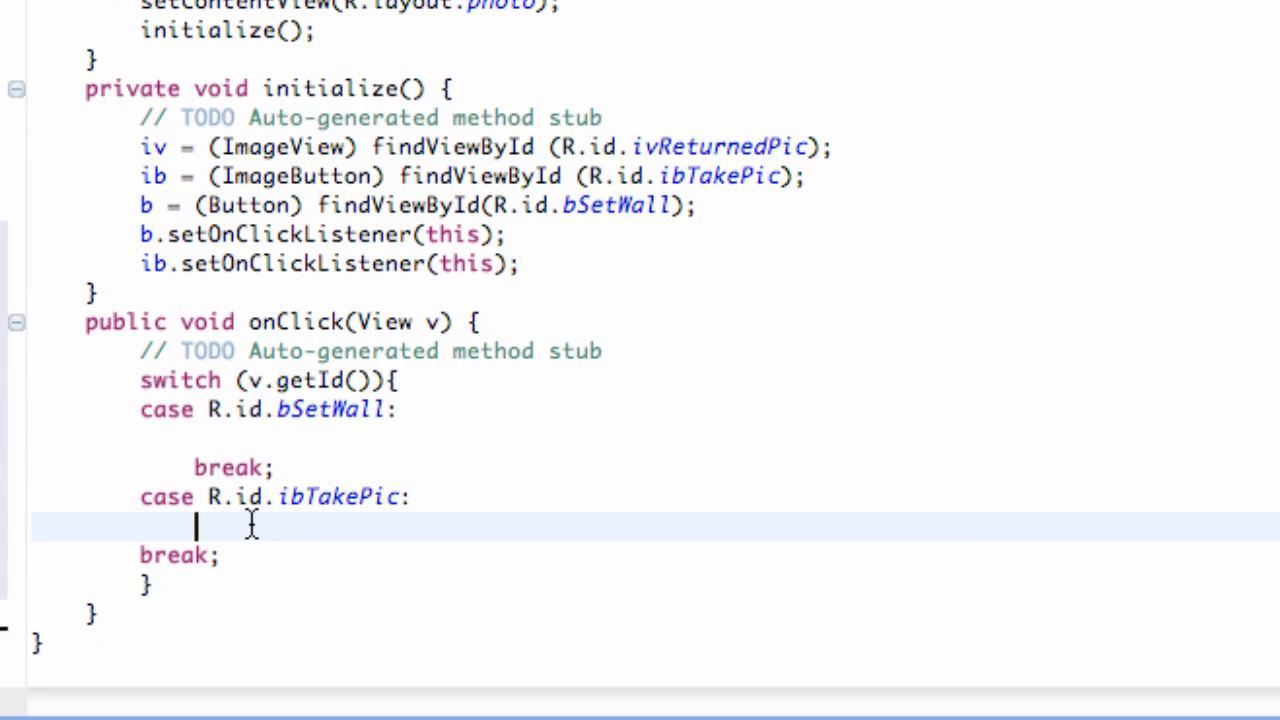
text(i.)
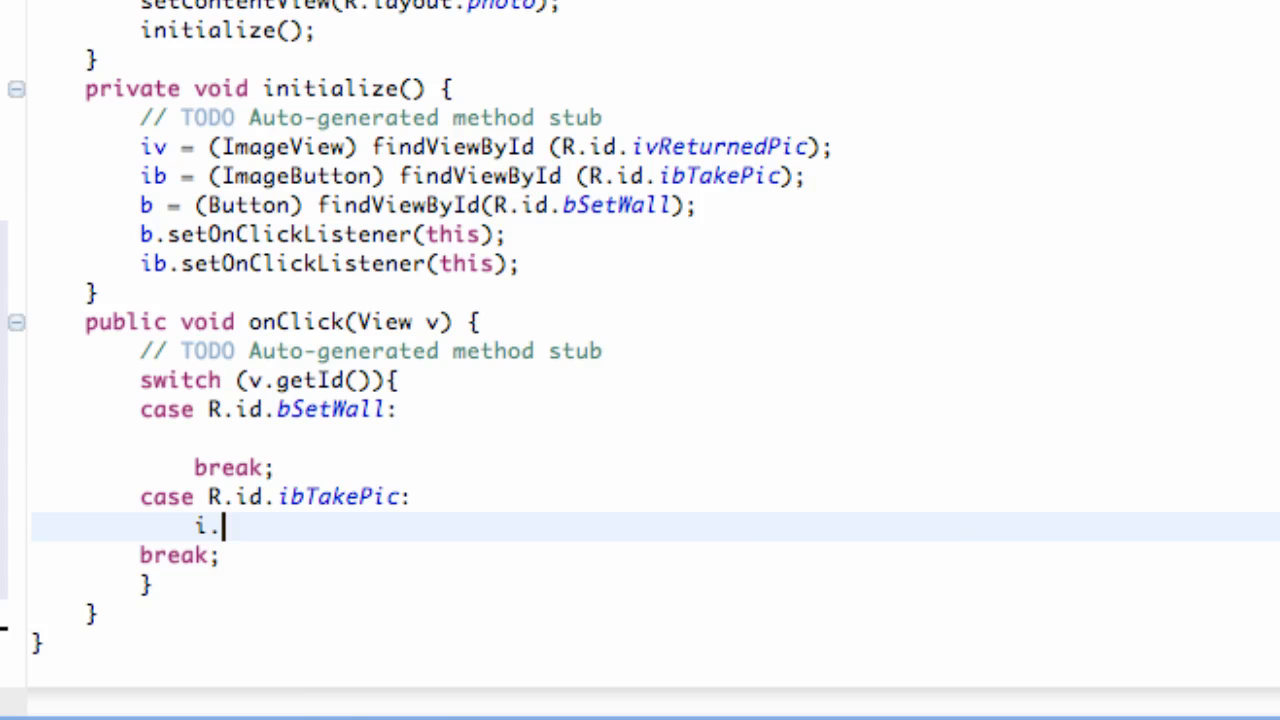
text(.)
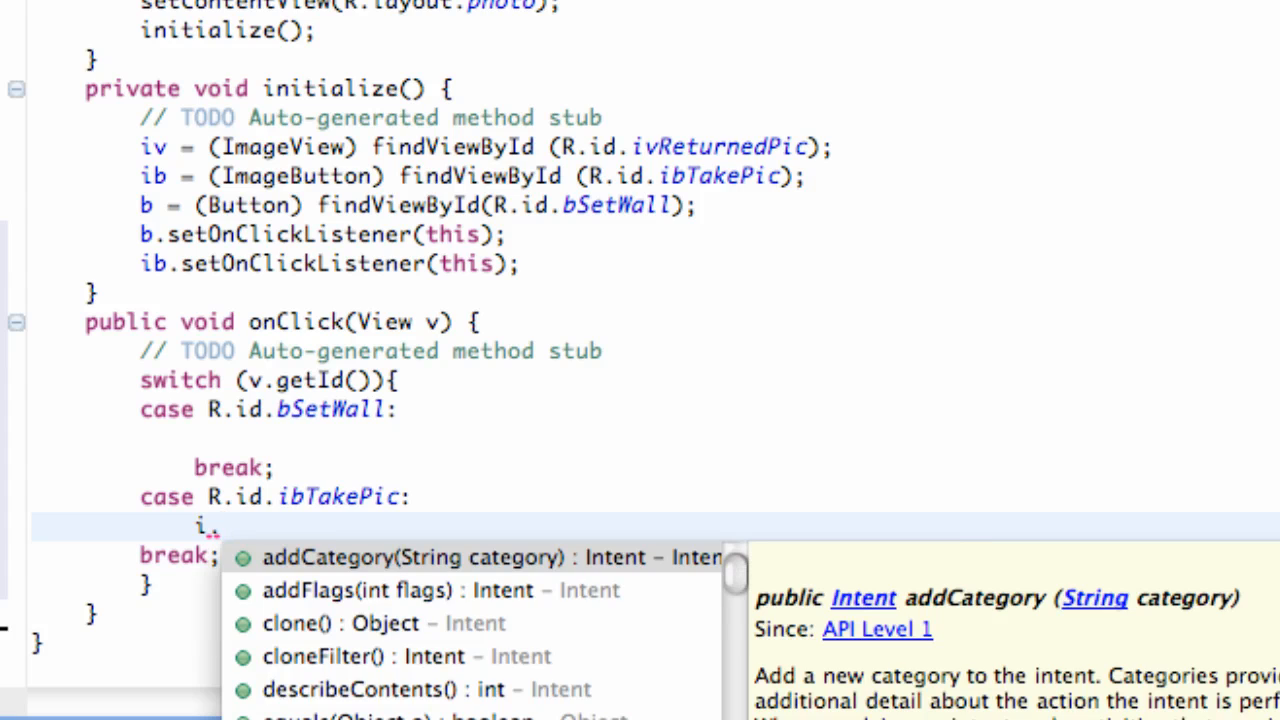
text(= n)
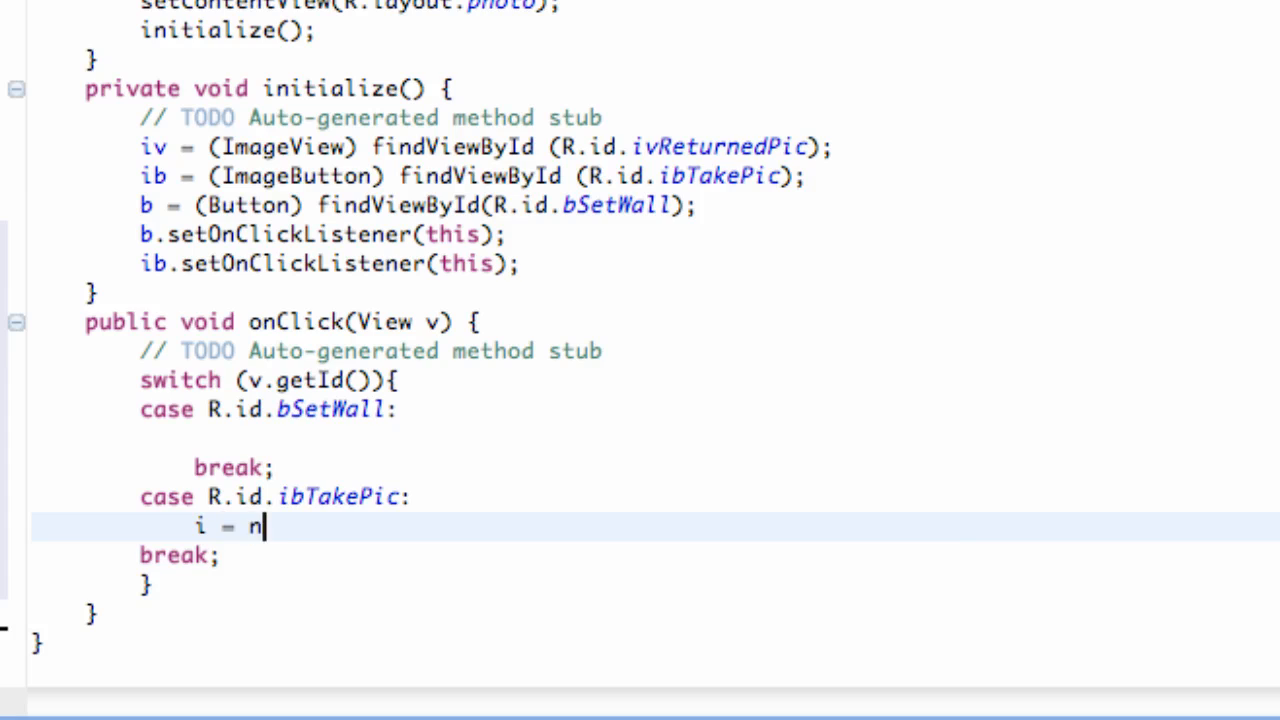
text(ew Intent)
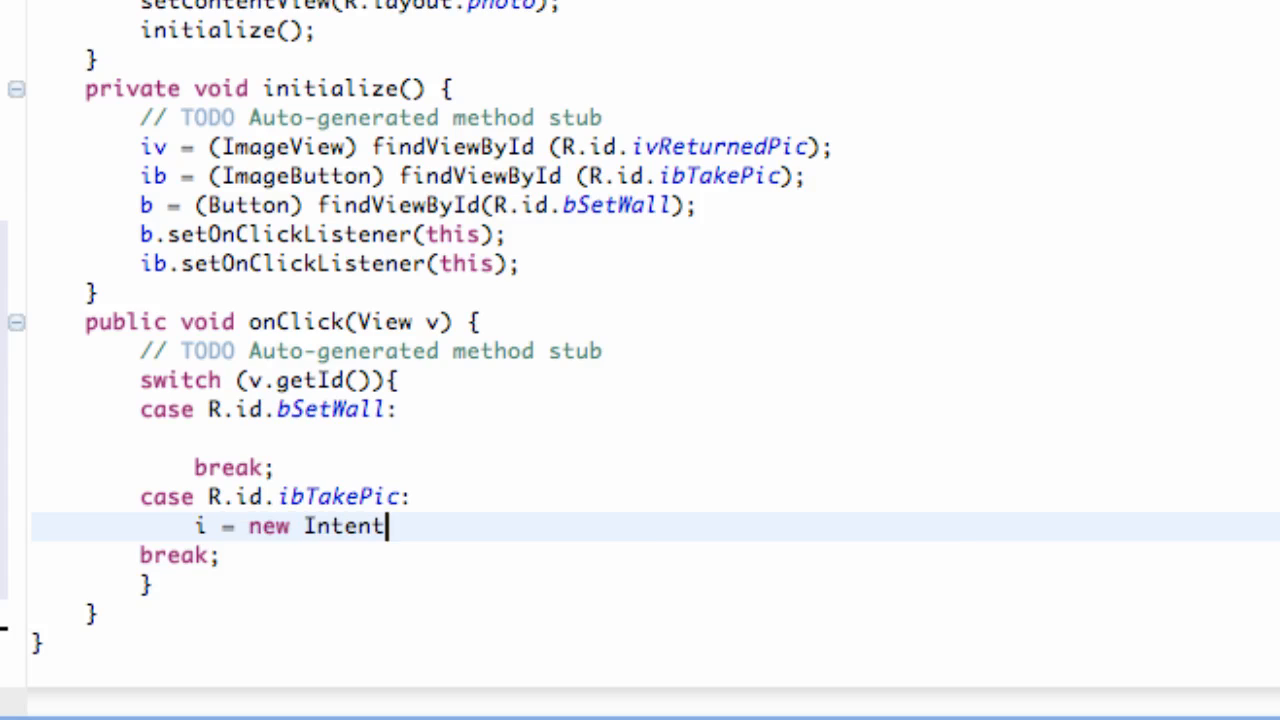
text(())
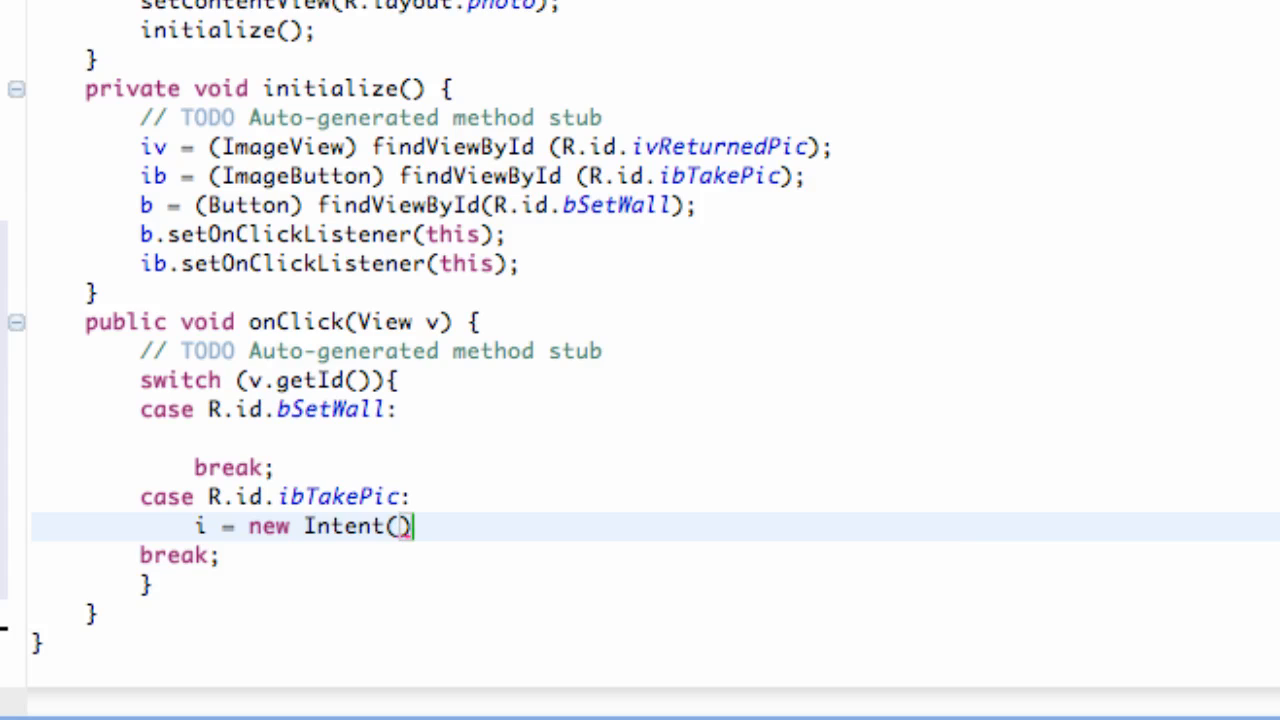
Complete the Intent with android.provider.MediaStore.ACTION_IMAGE_CAPTURE via content assist and begin a new line
text(android.)
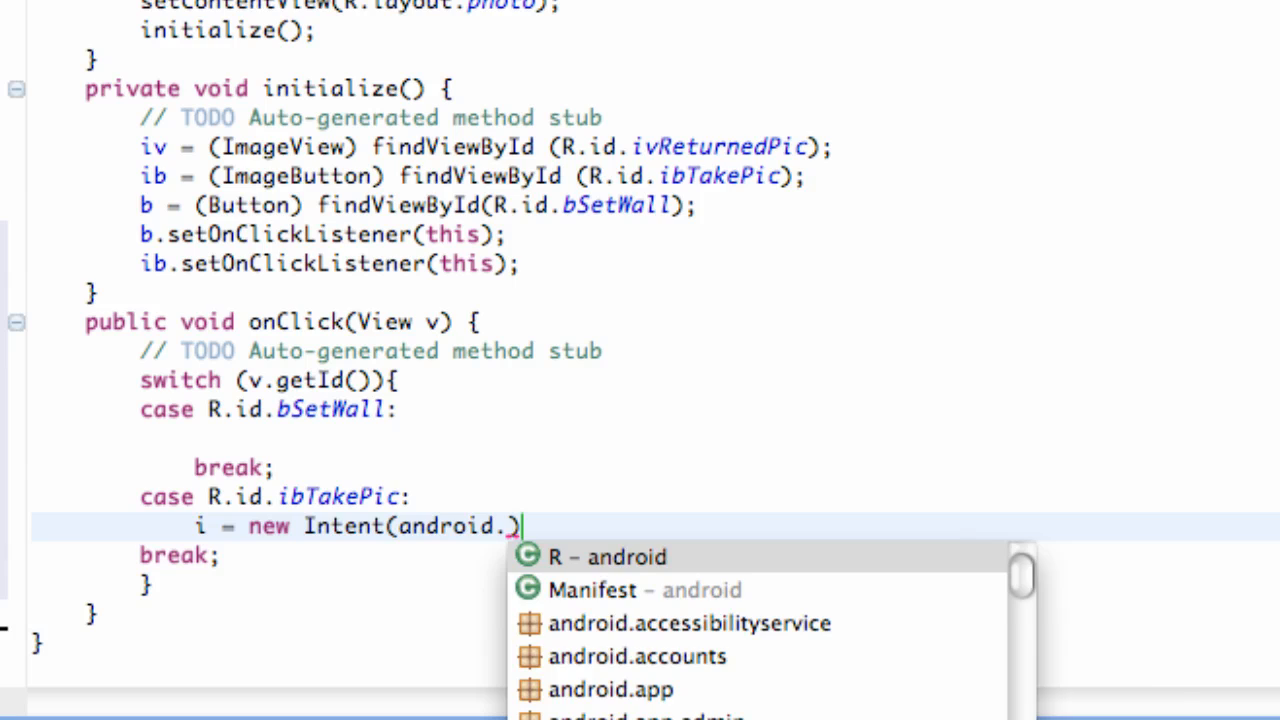
text(provider)
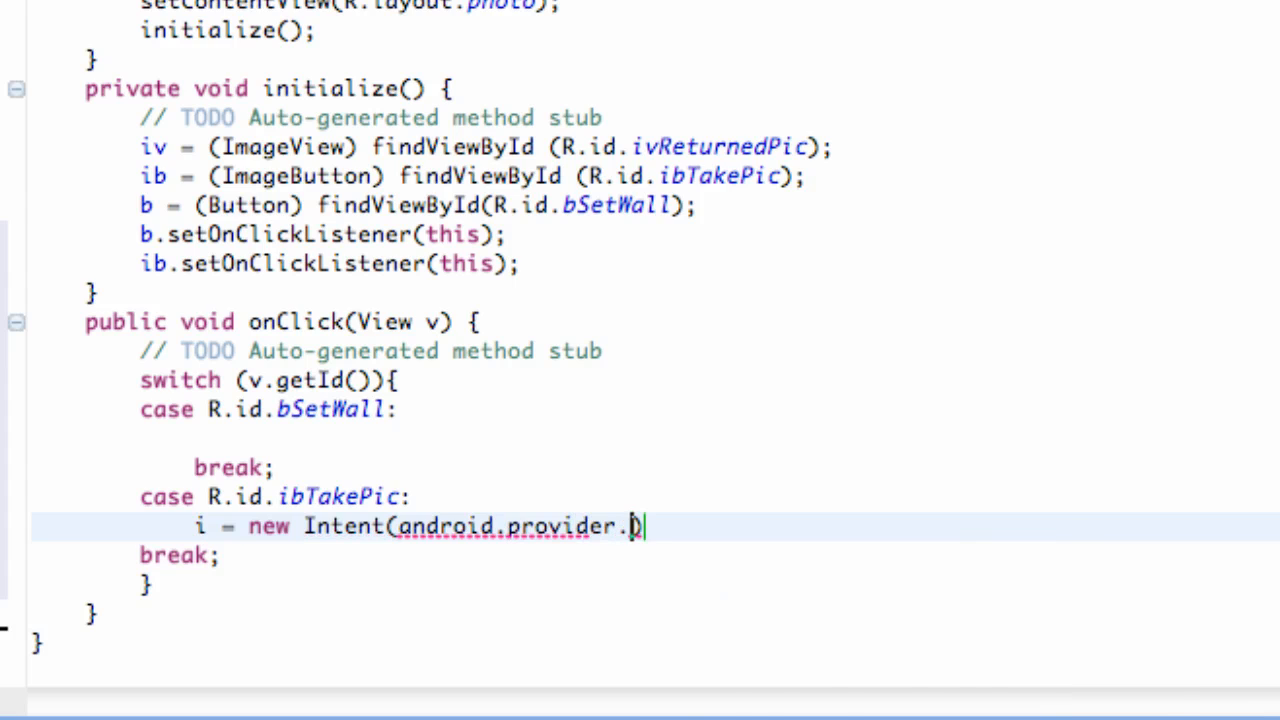
text(.)
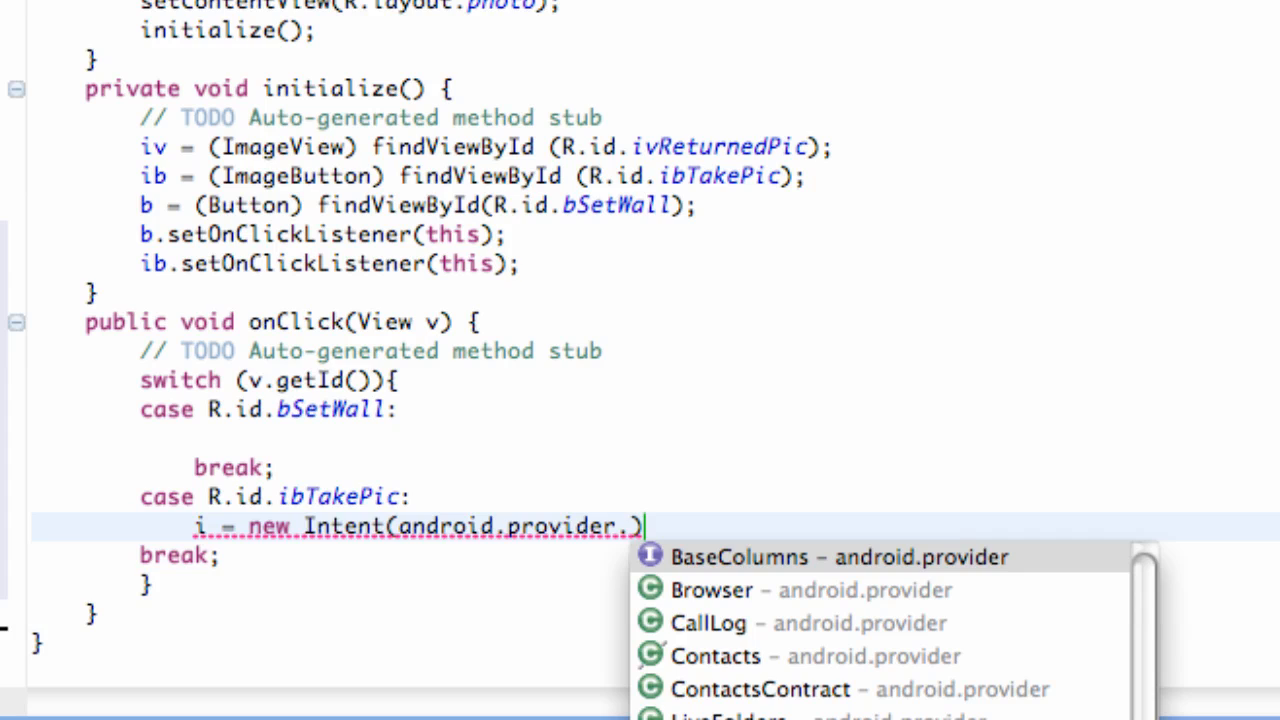
text(MediaStore)
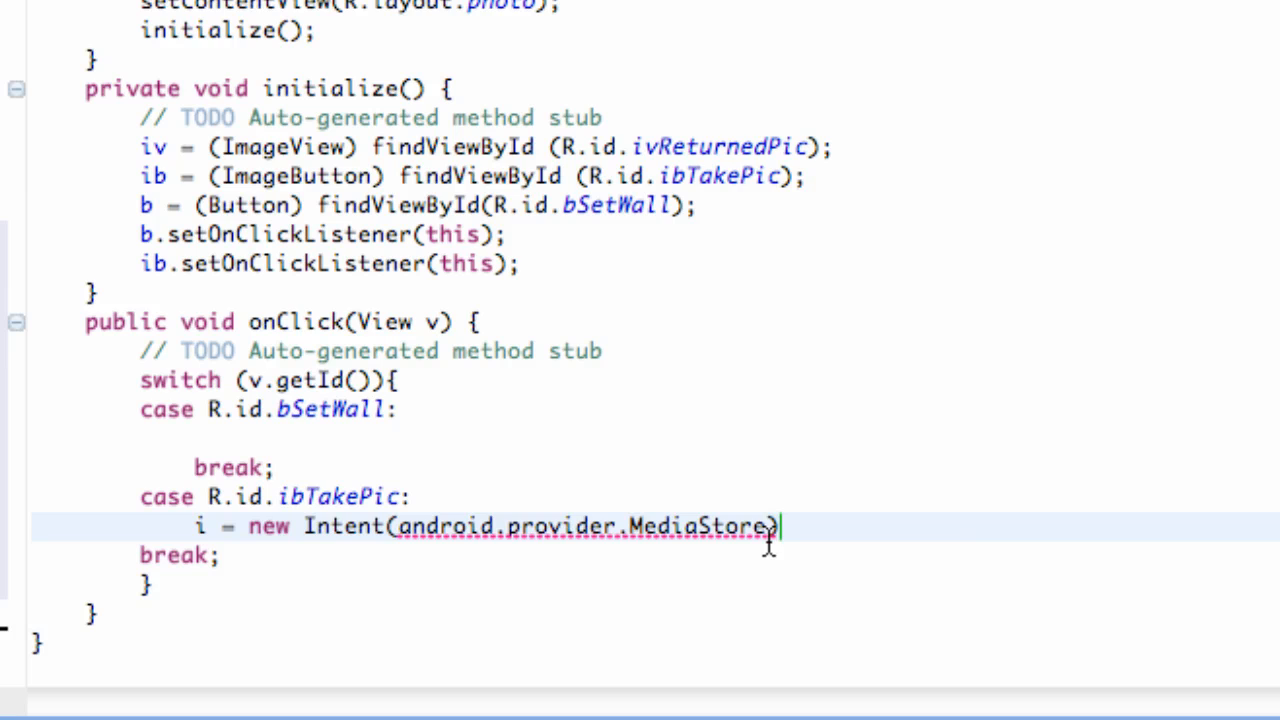
text(.)
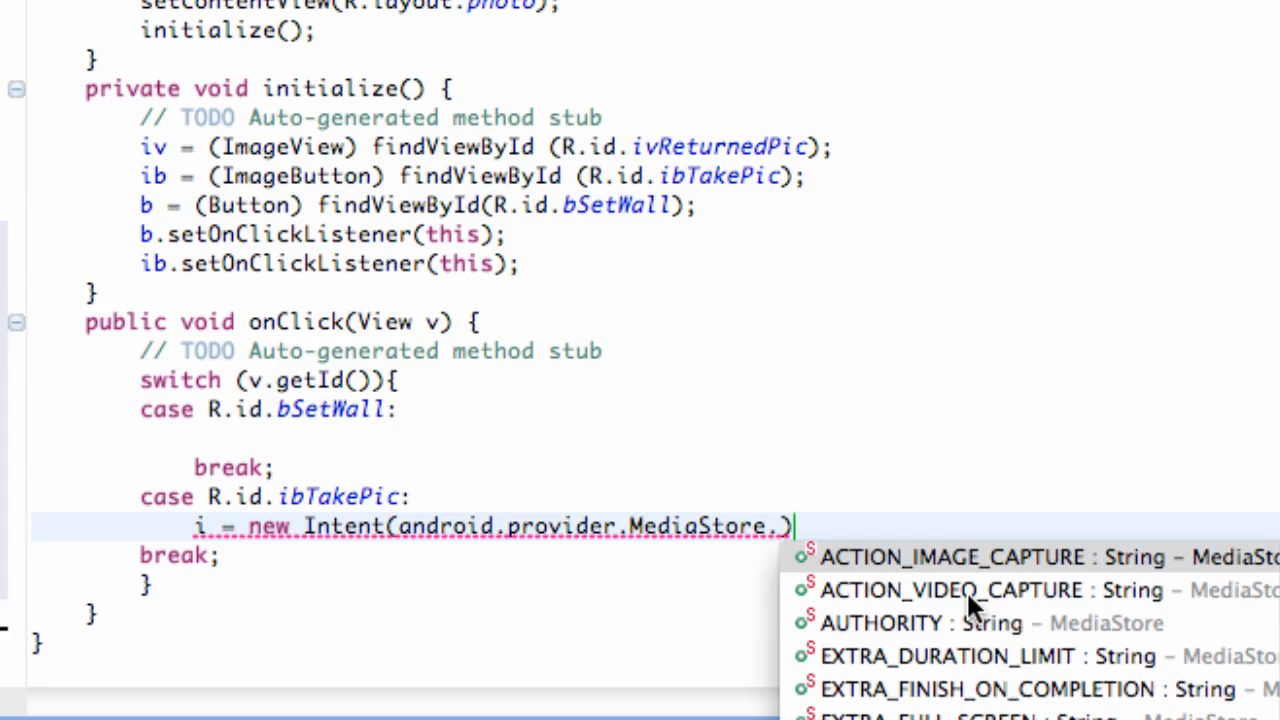
mouse_move(940, 580)
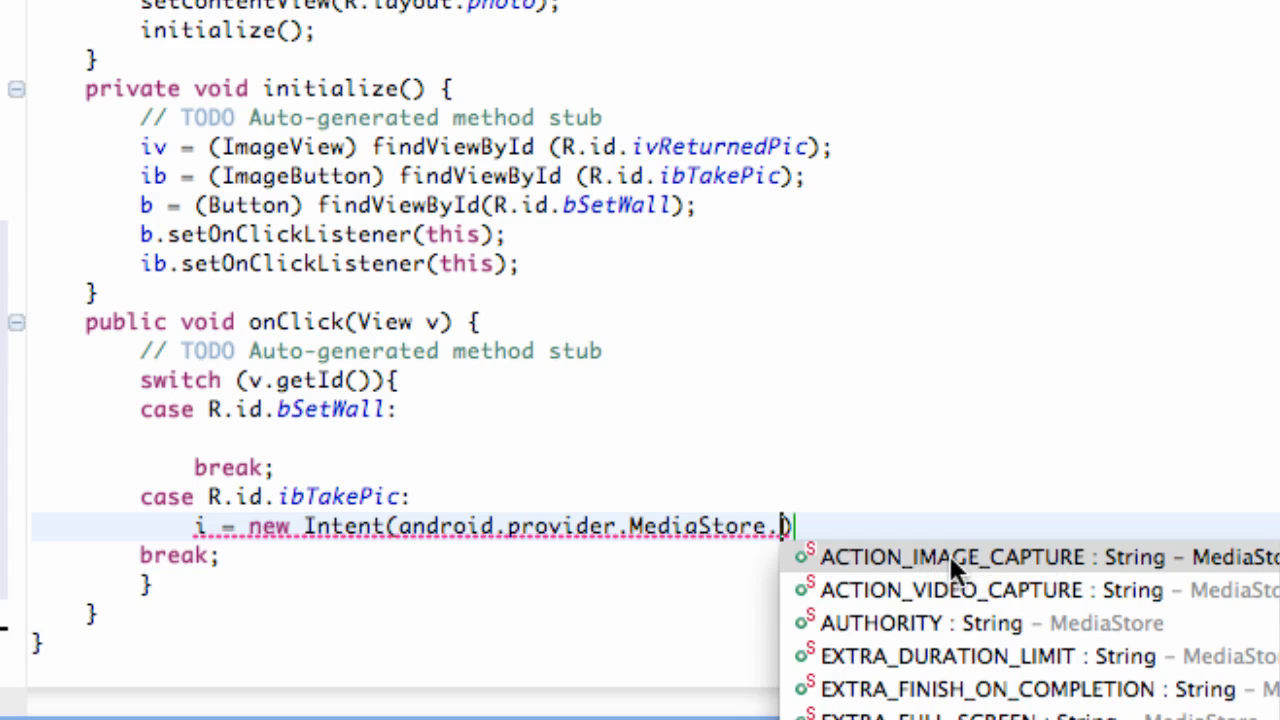
mouse_move(930, 576)
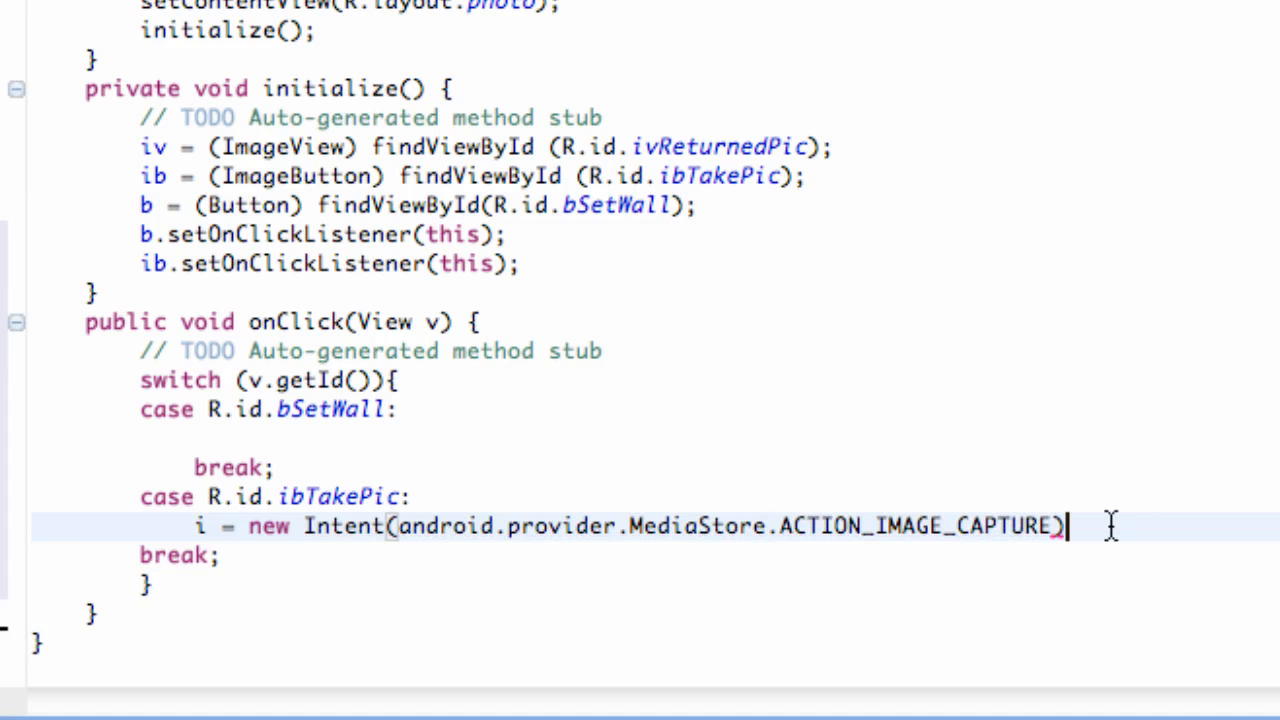
text(;)
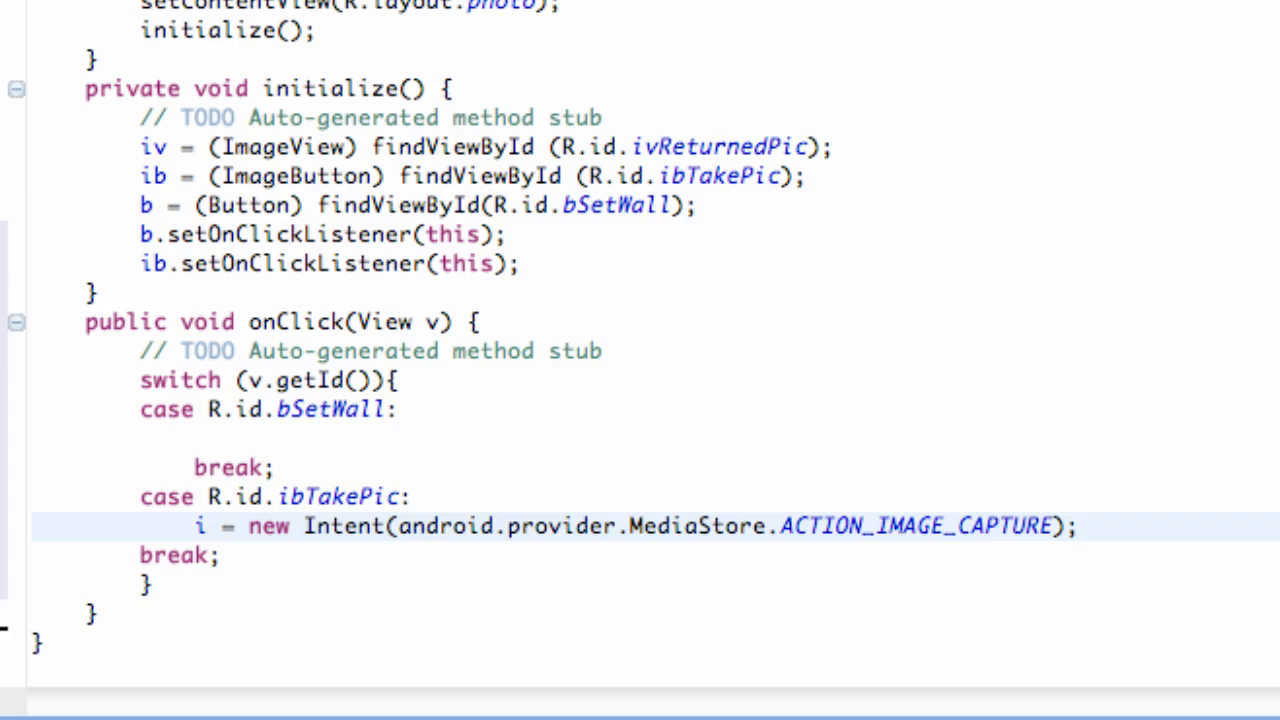
click(1076, 526)
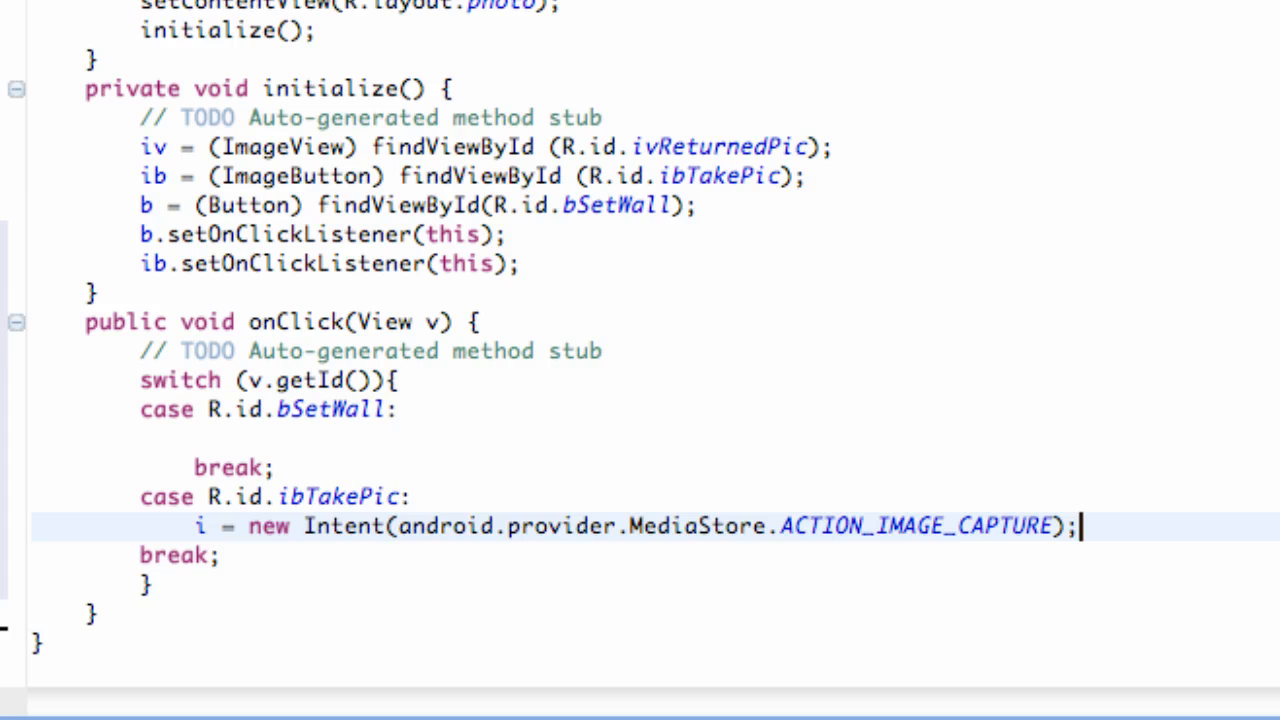
key(Return)
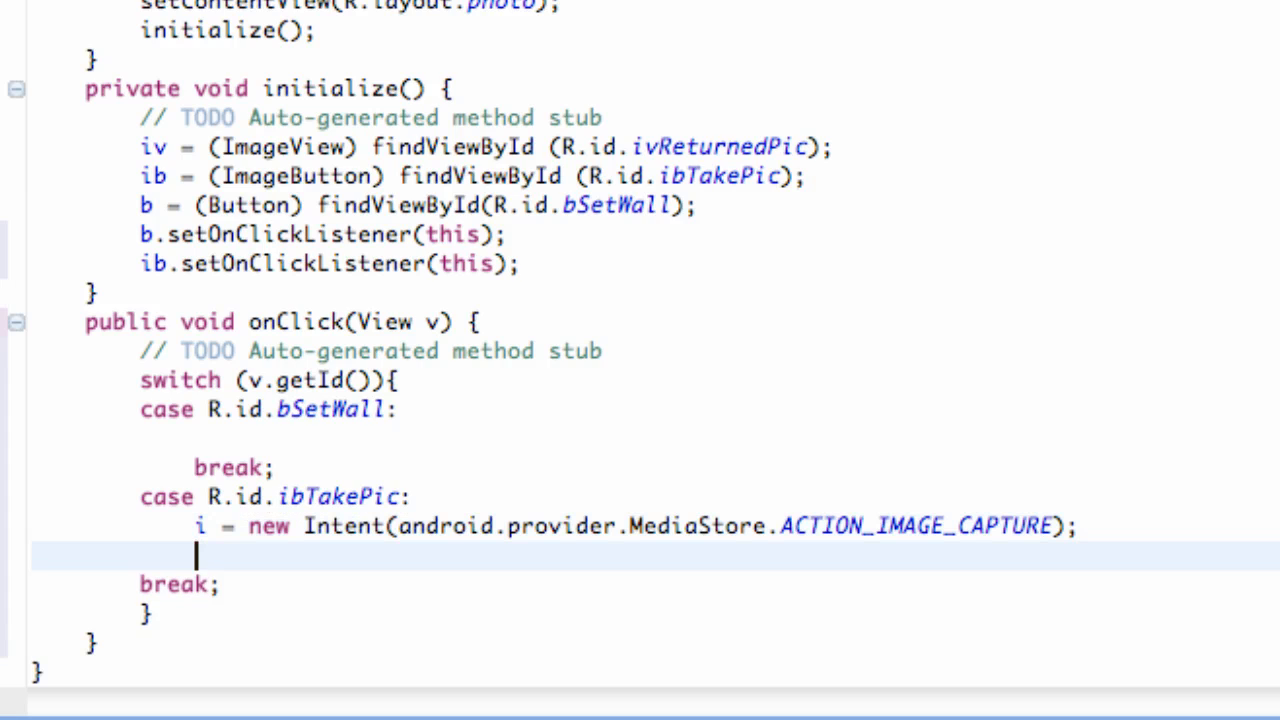
Call startActivityForResult(i, cameraData); after the image-capture Intent in the ibTakePic case
text(startA)
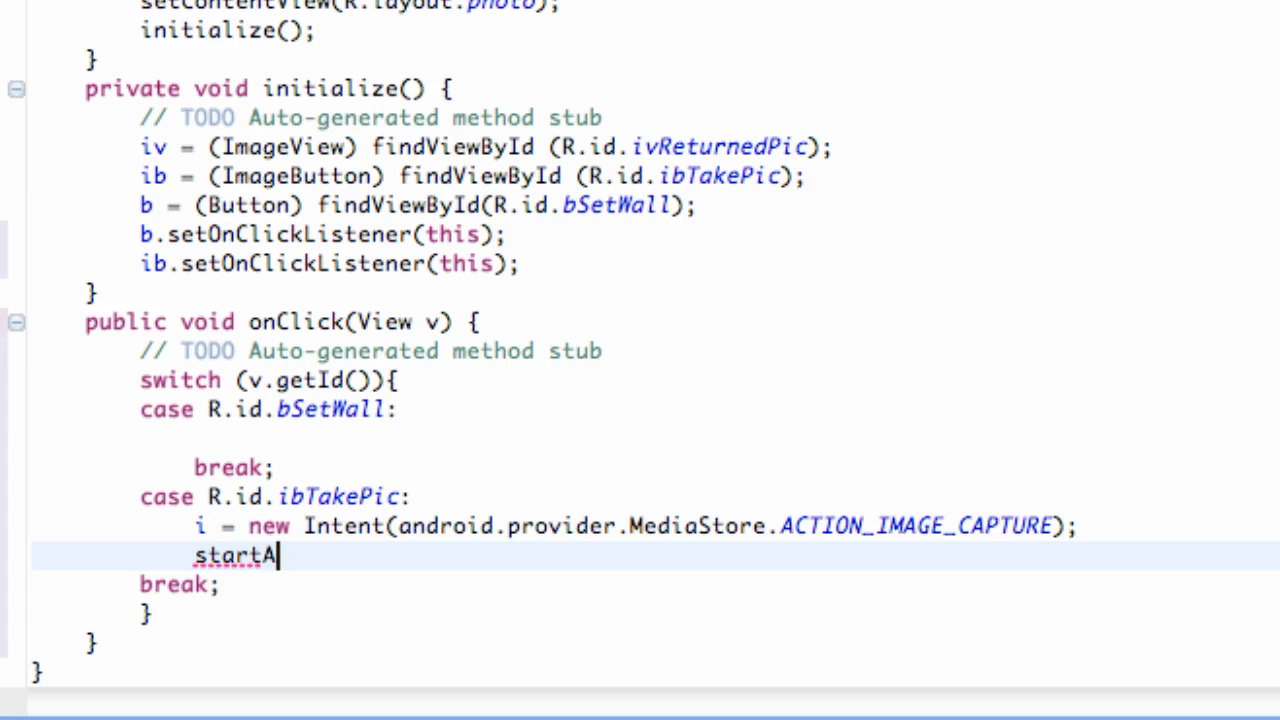
text(ctivity)
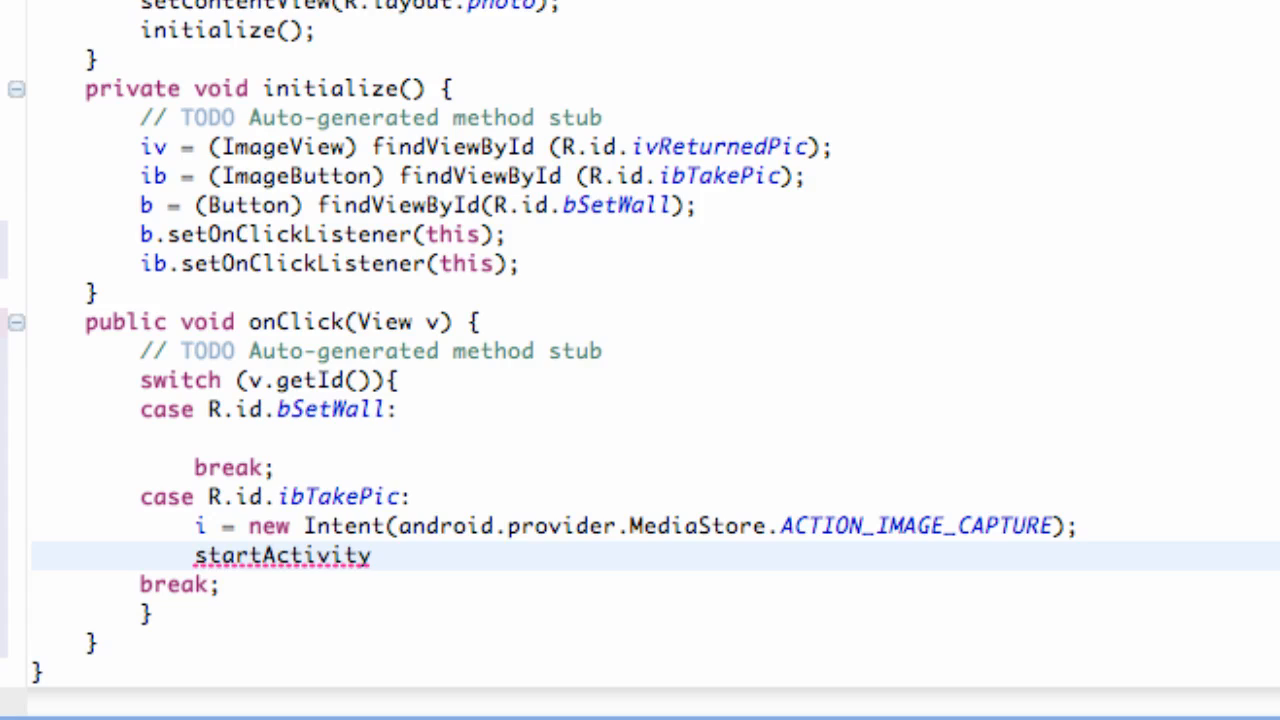
click(372, 556)
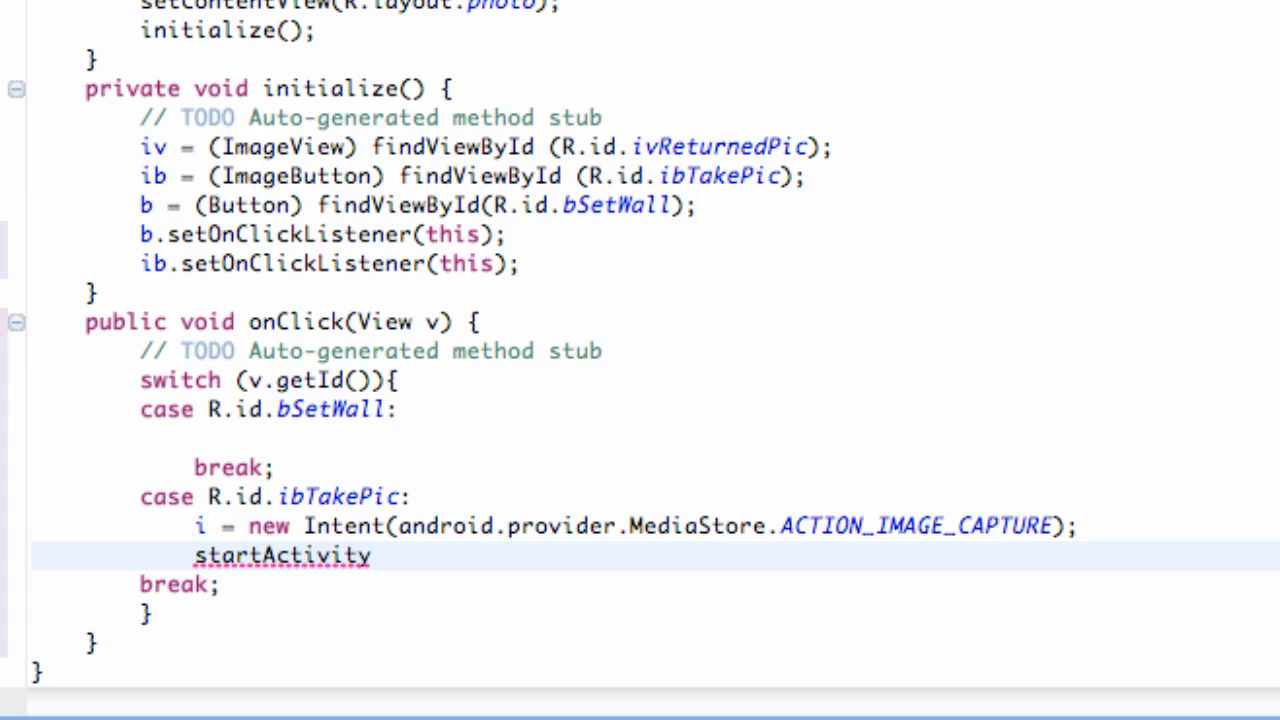
text(ForRe)
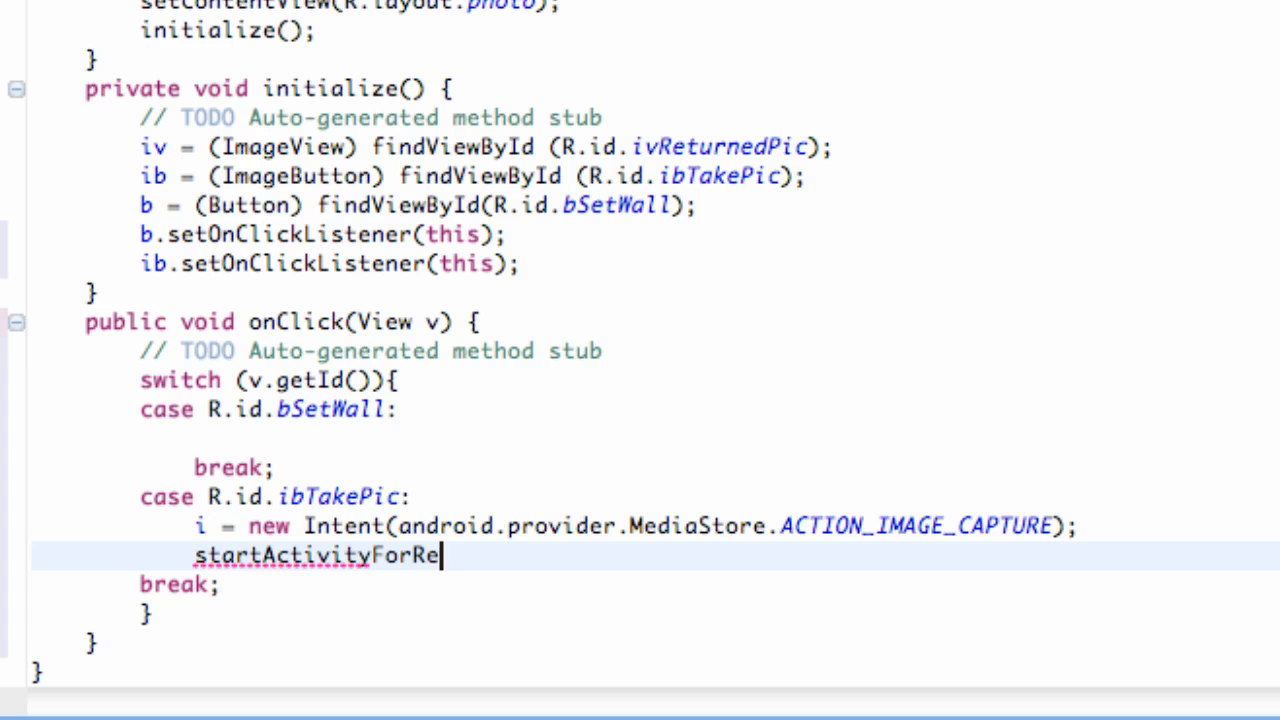
text(sult)
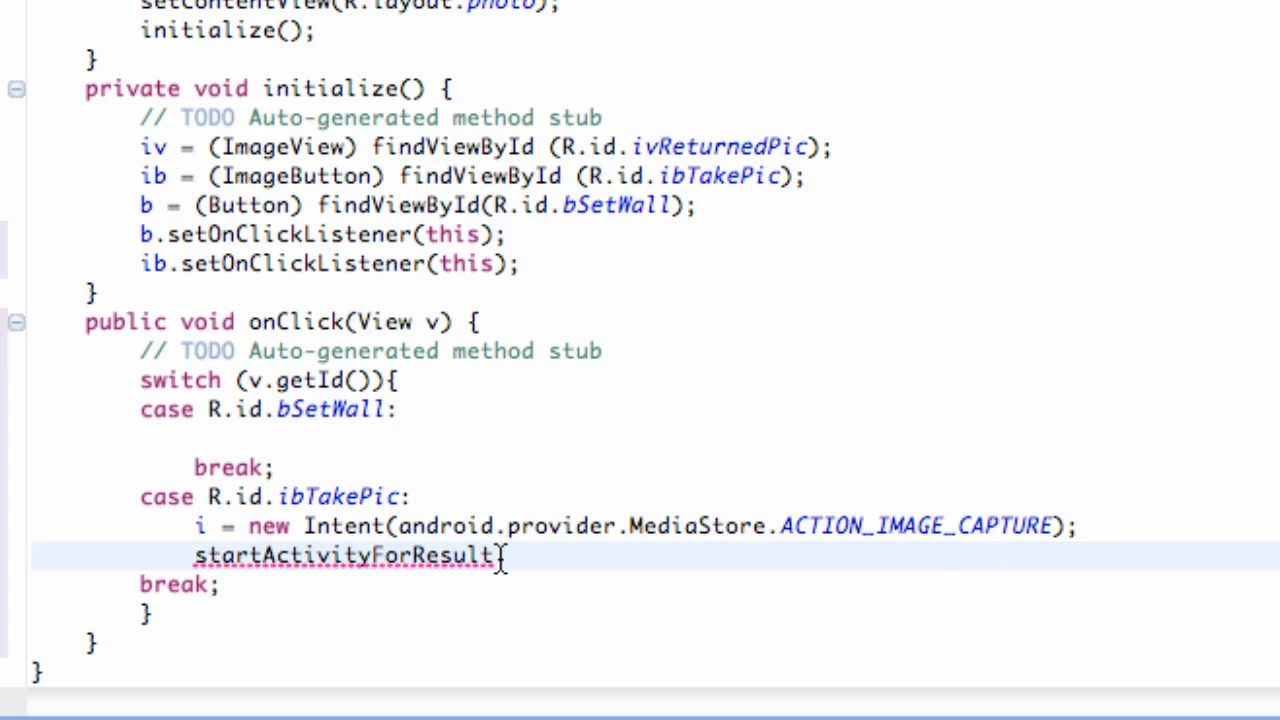
text(())
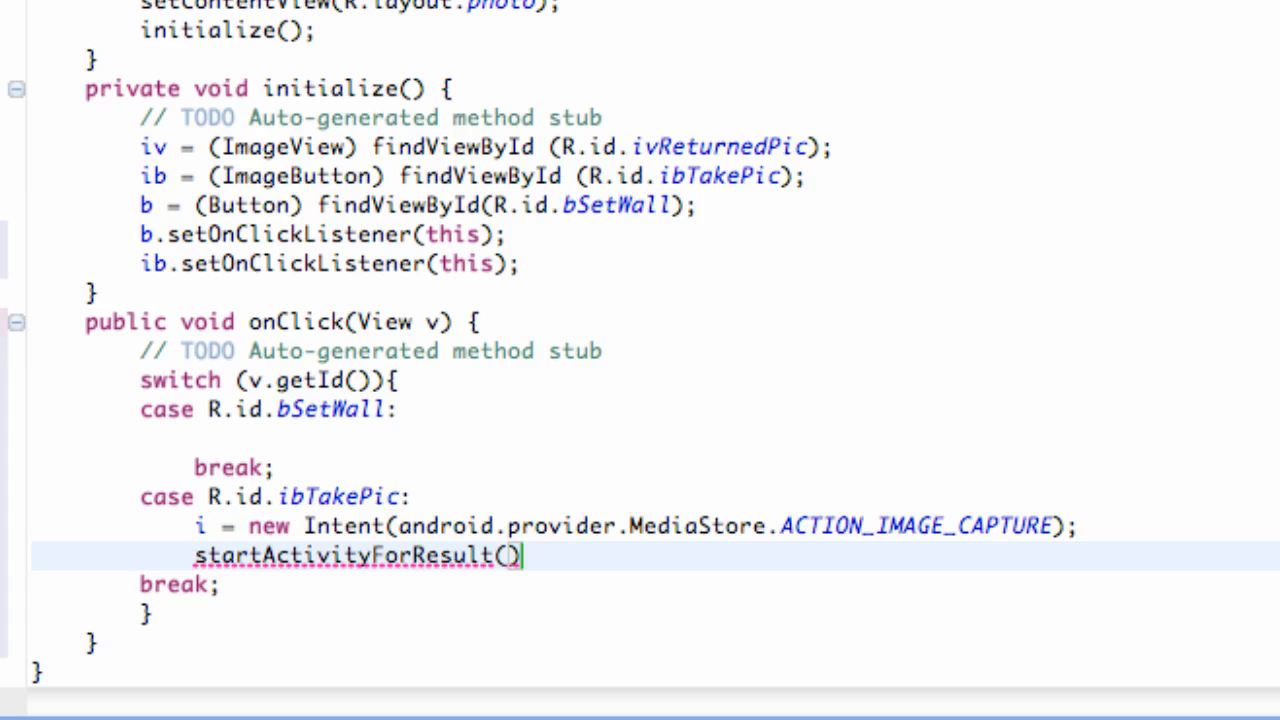
text(i,)
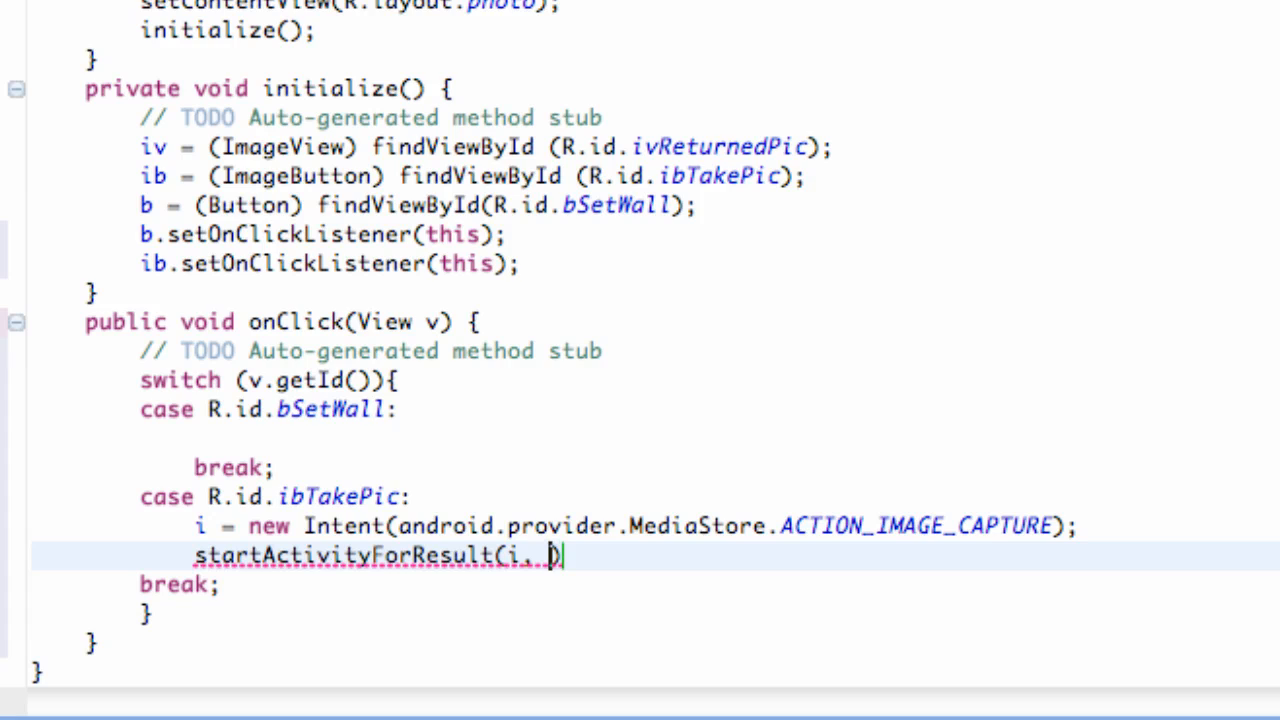
text(camera)
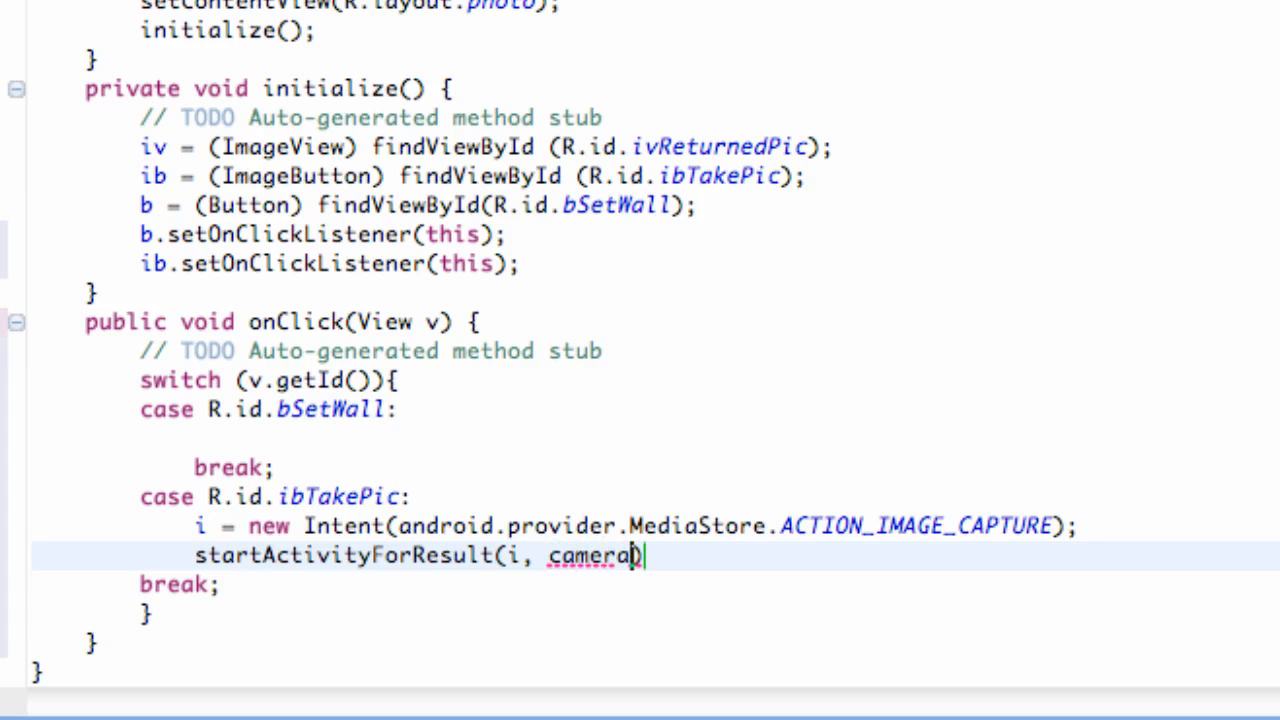
text(Datat)
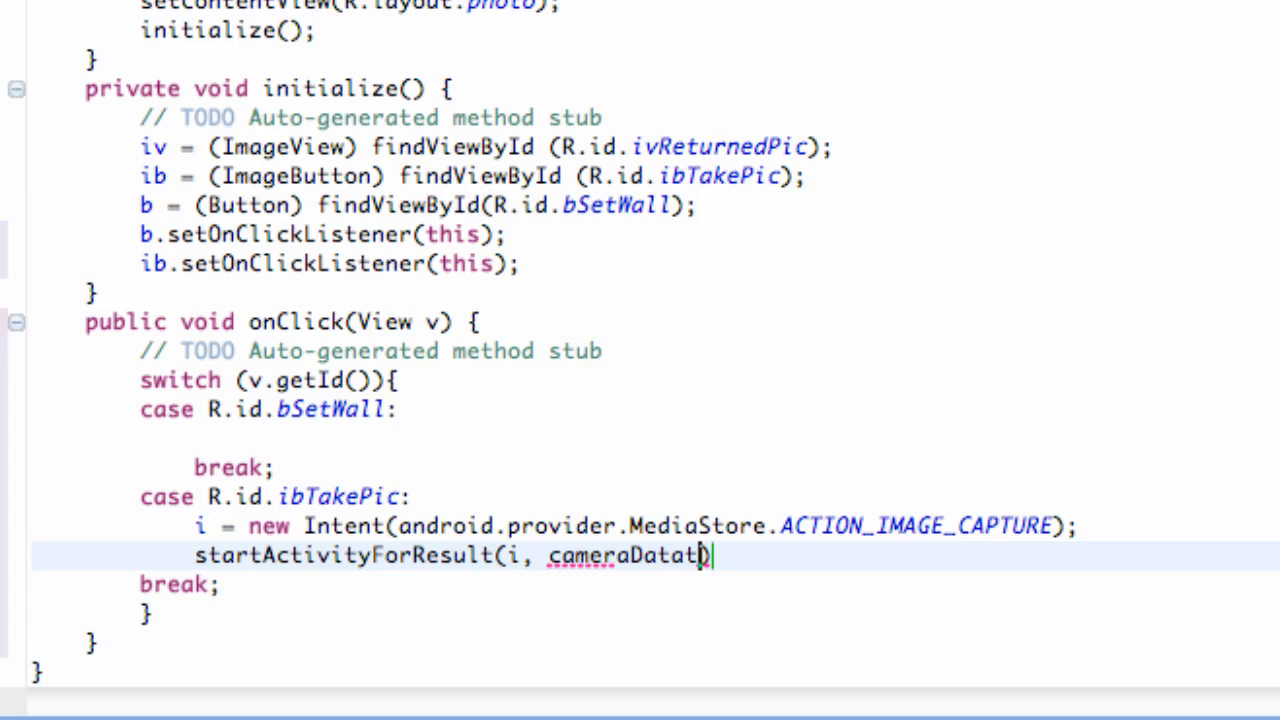
text())
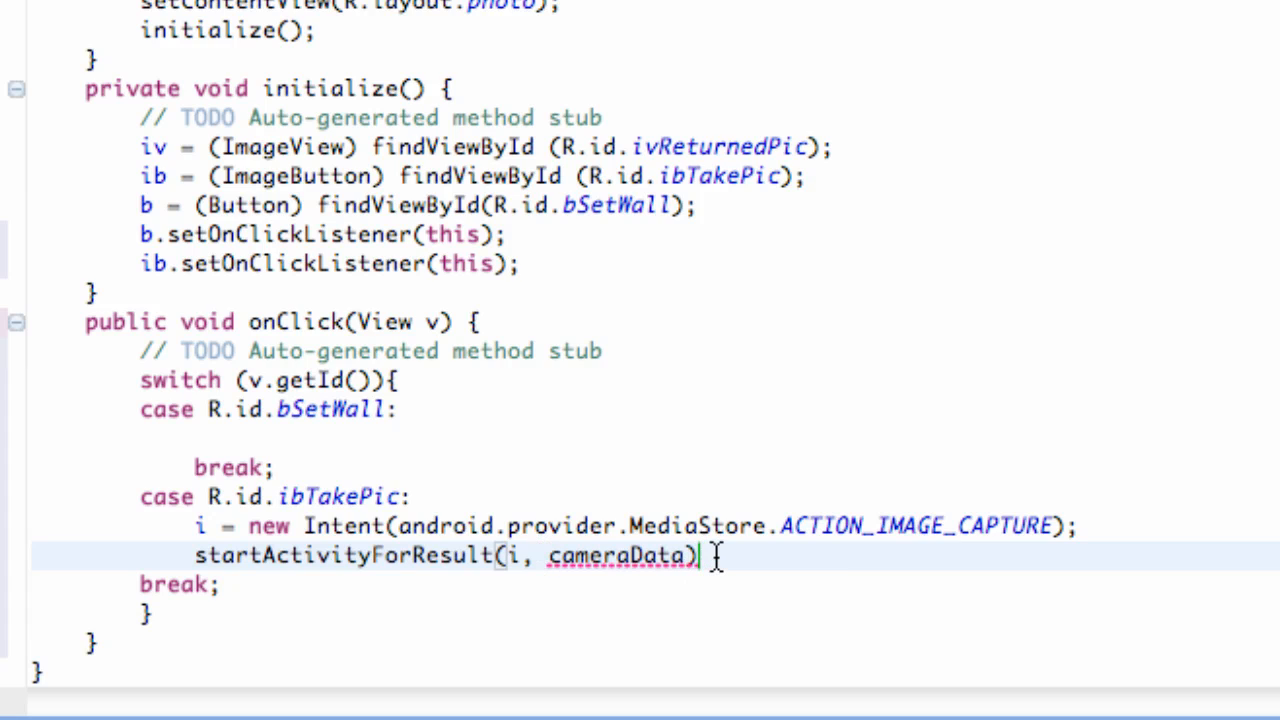
text(;)
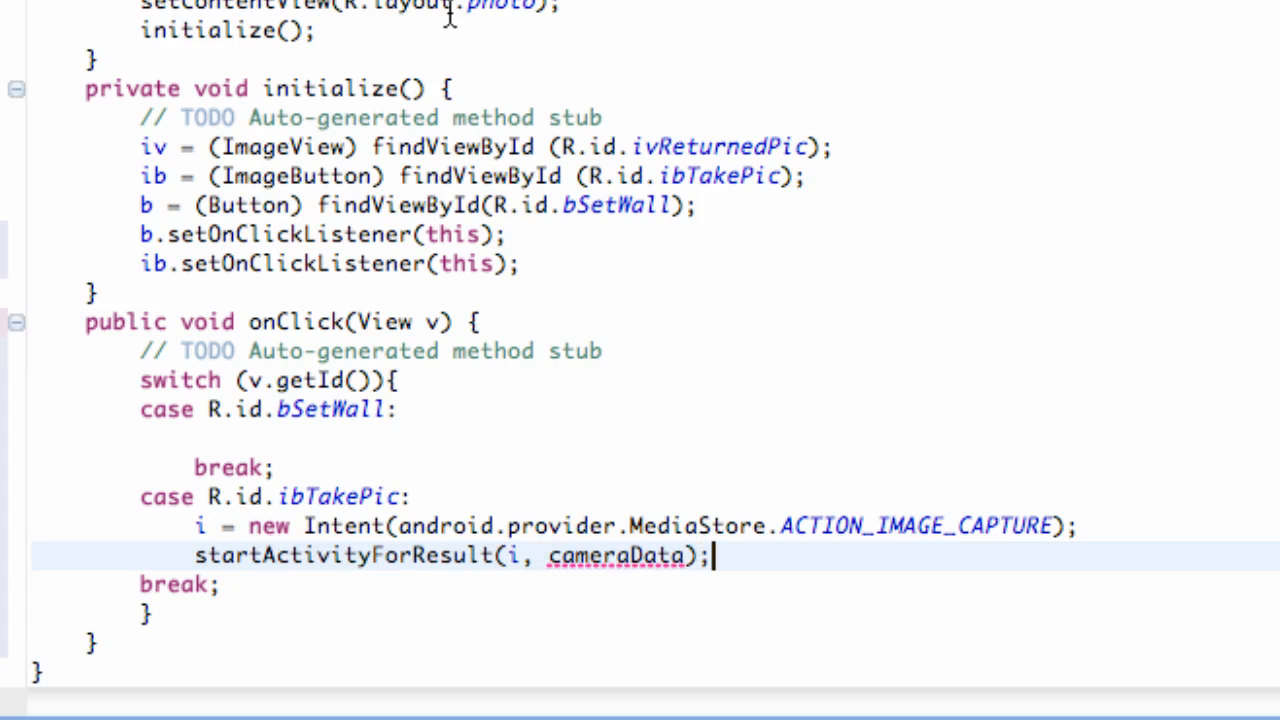
mouse_move(598, 568)
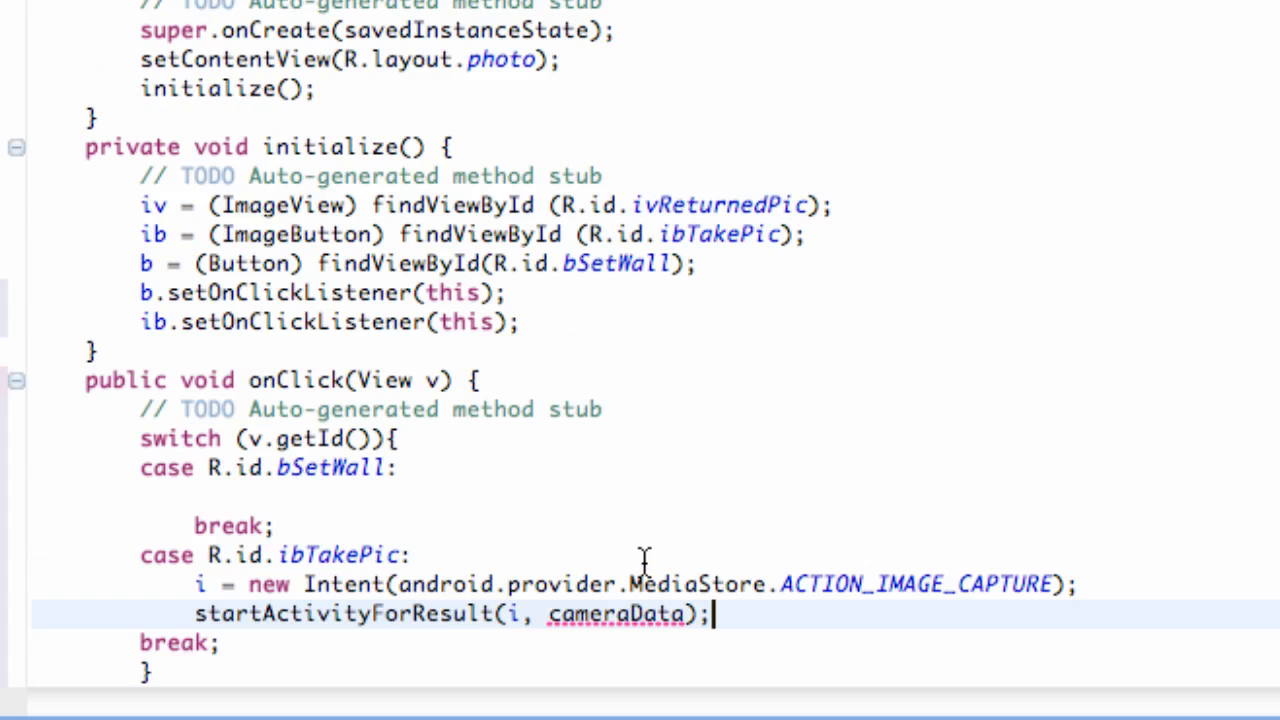
Declare the field final static int cameraData = 0 below Intent i
scroll(up, 3)
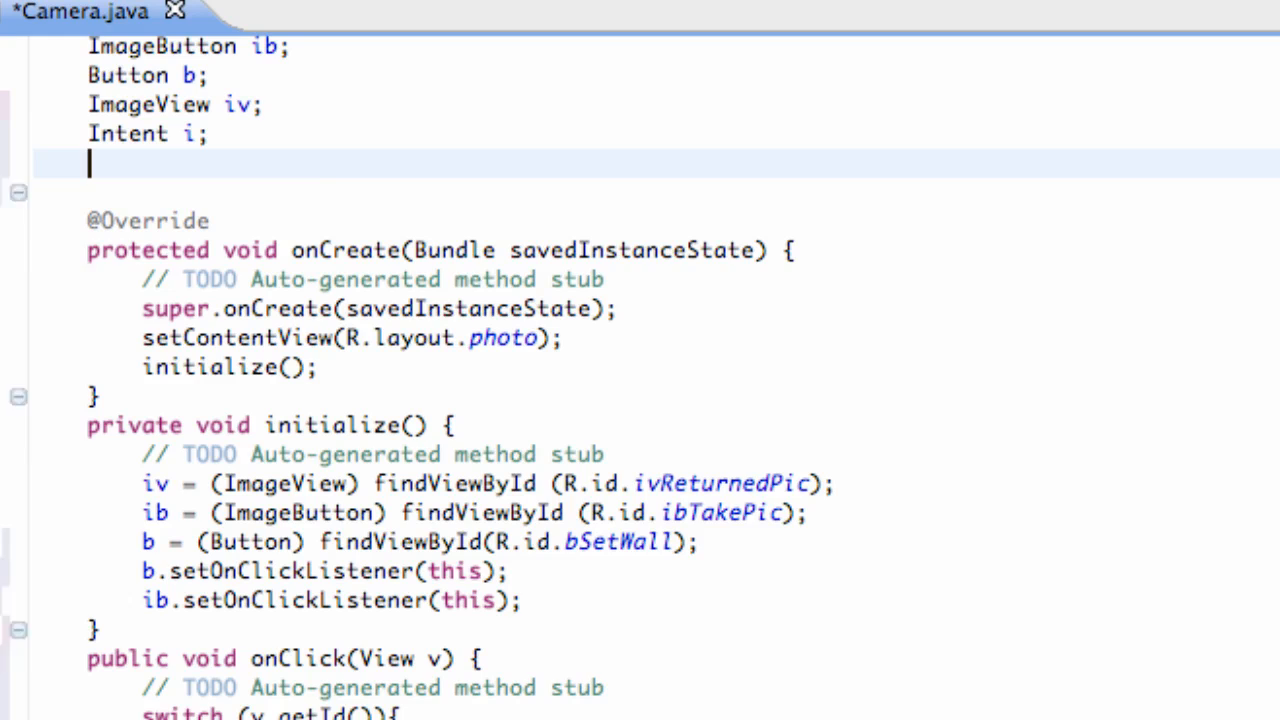
text(in)
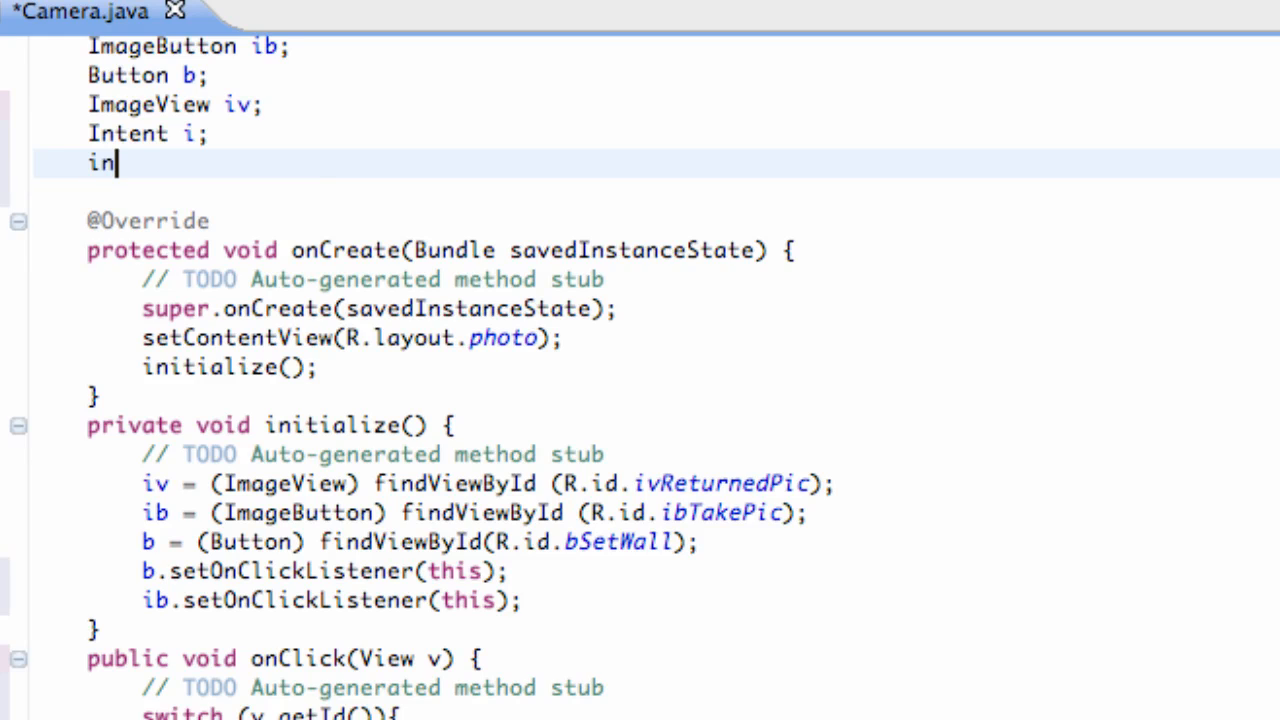
text(t cam)
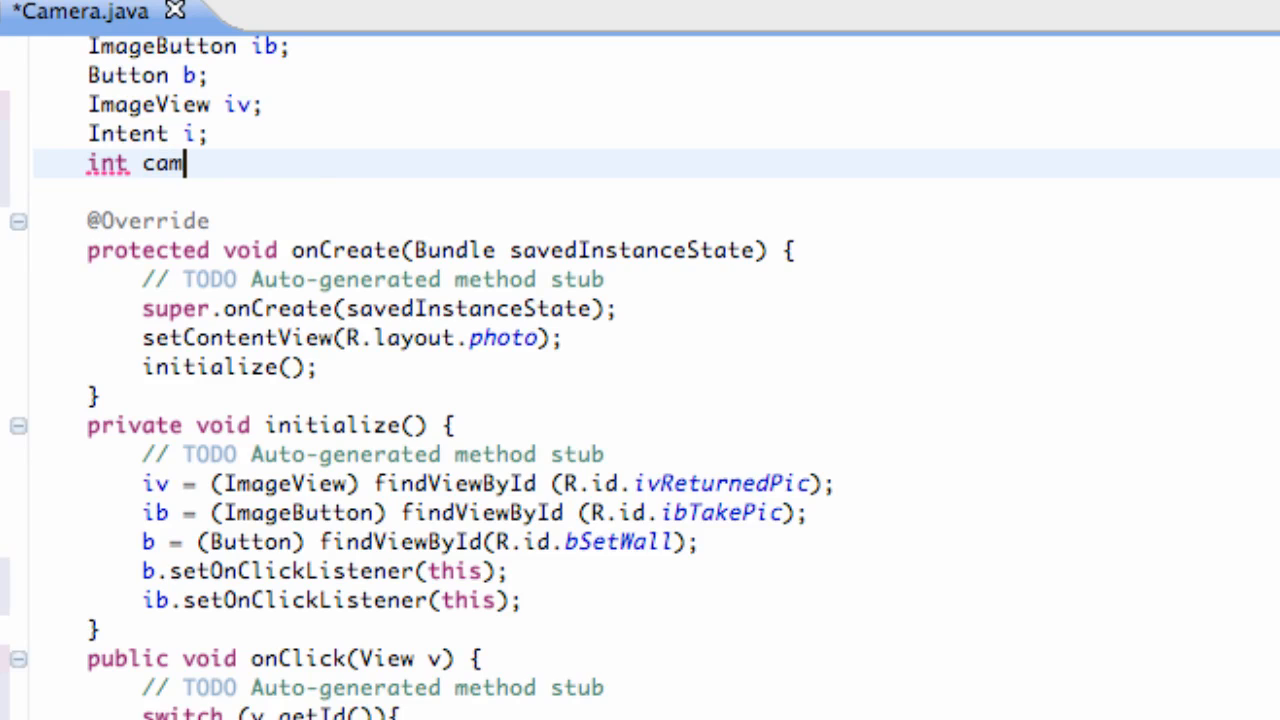
text(eraData)
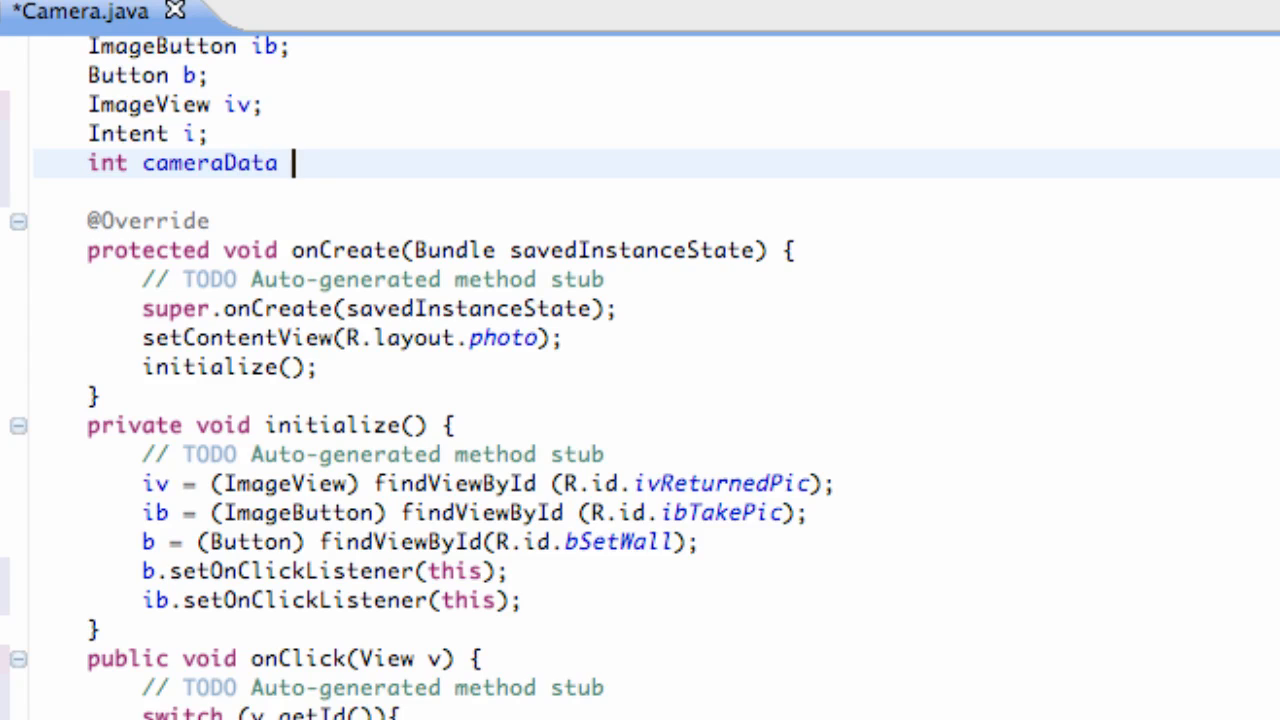
text(= 0)
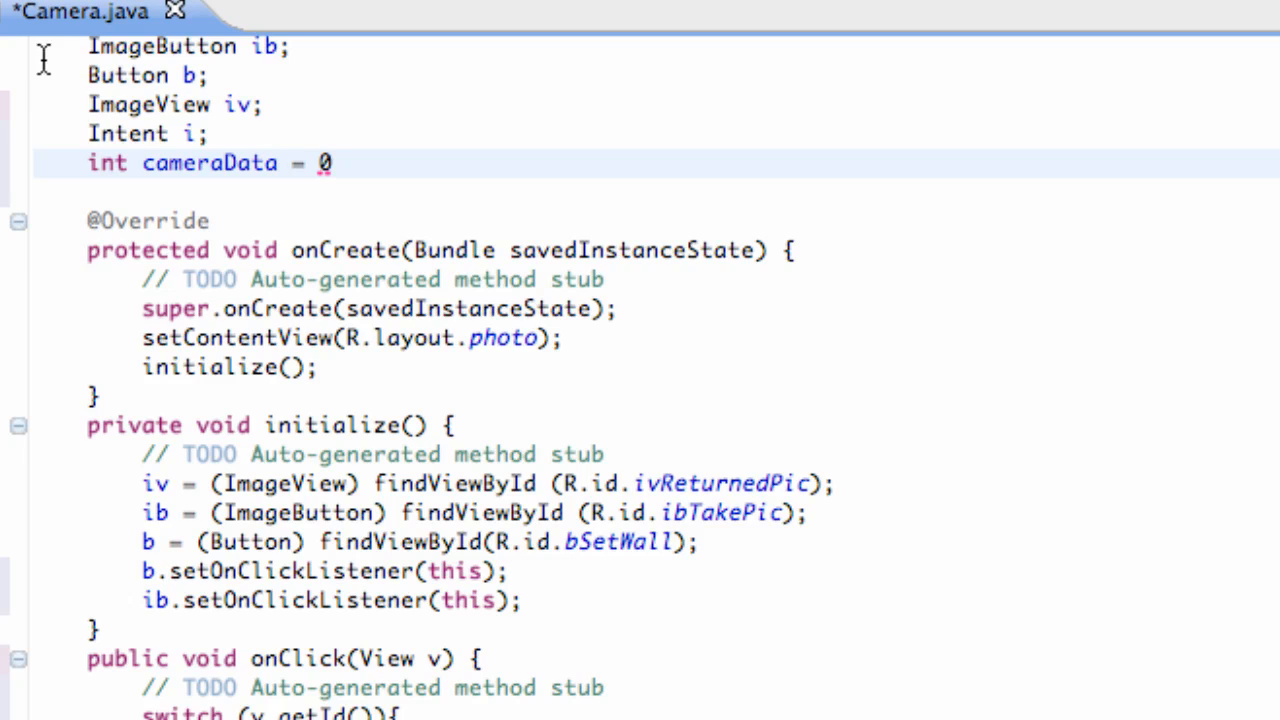
mouse_move(88, 164)
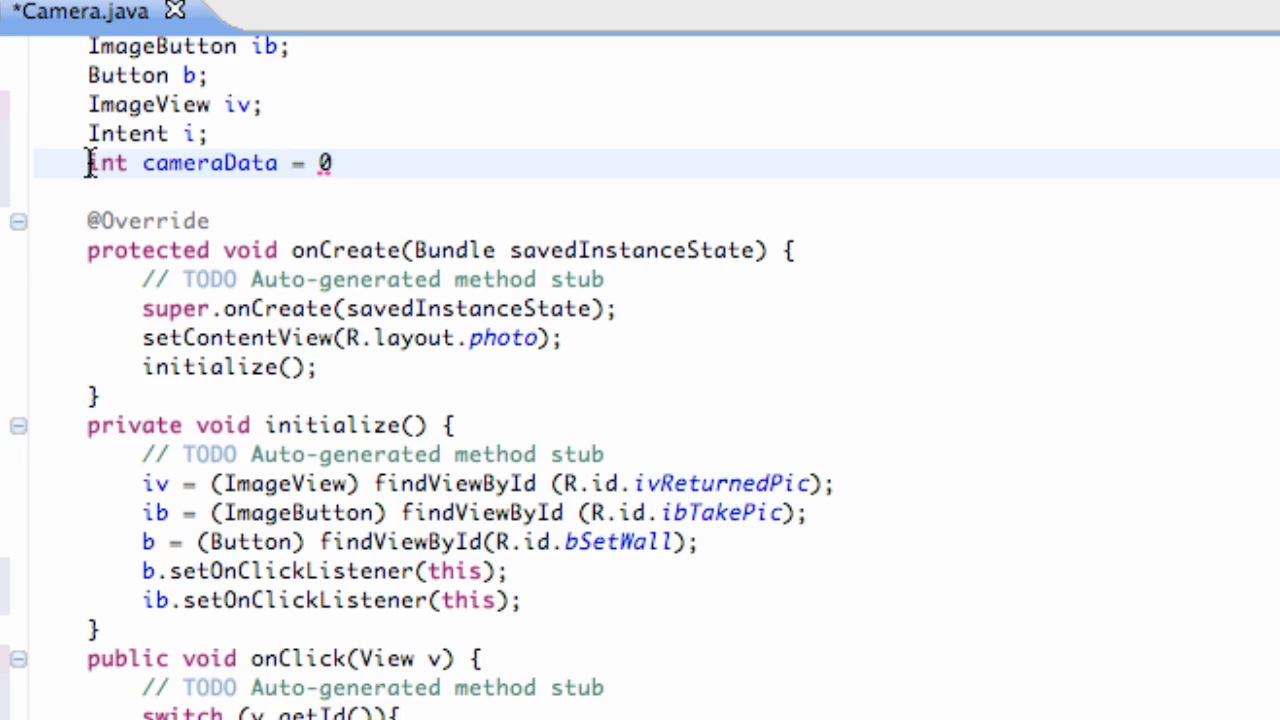
text(final)
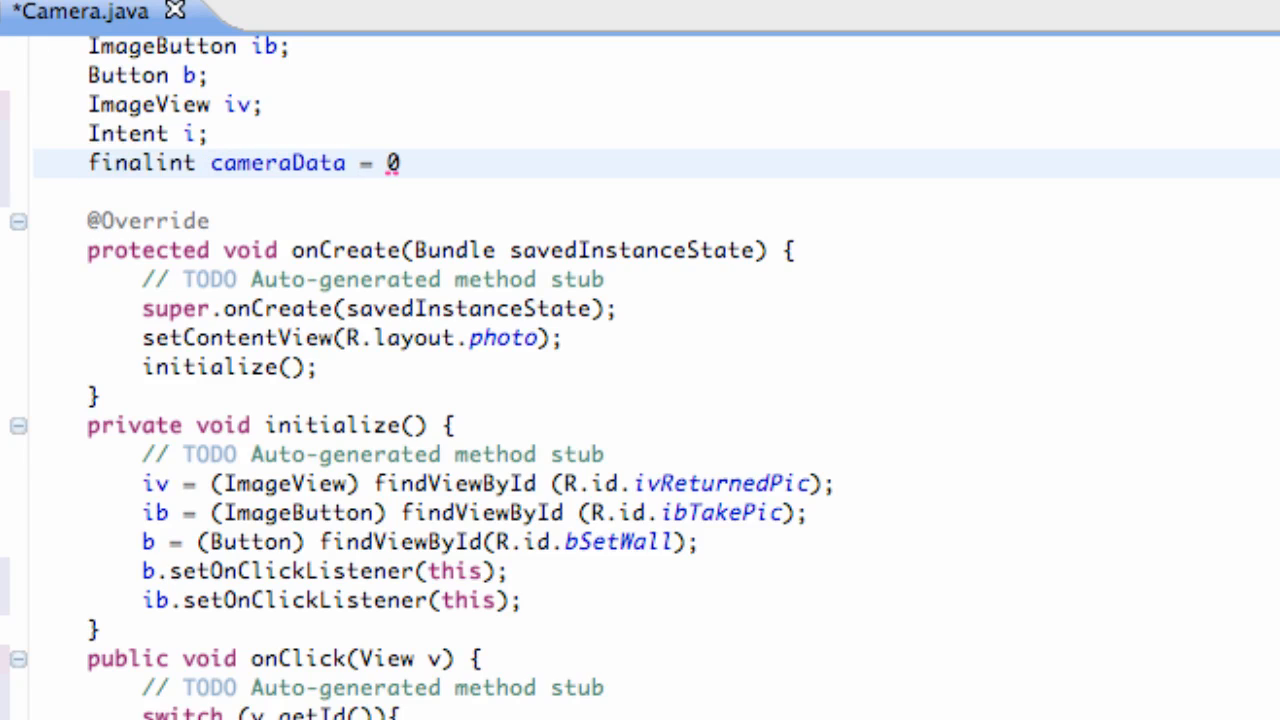
text(static)
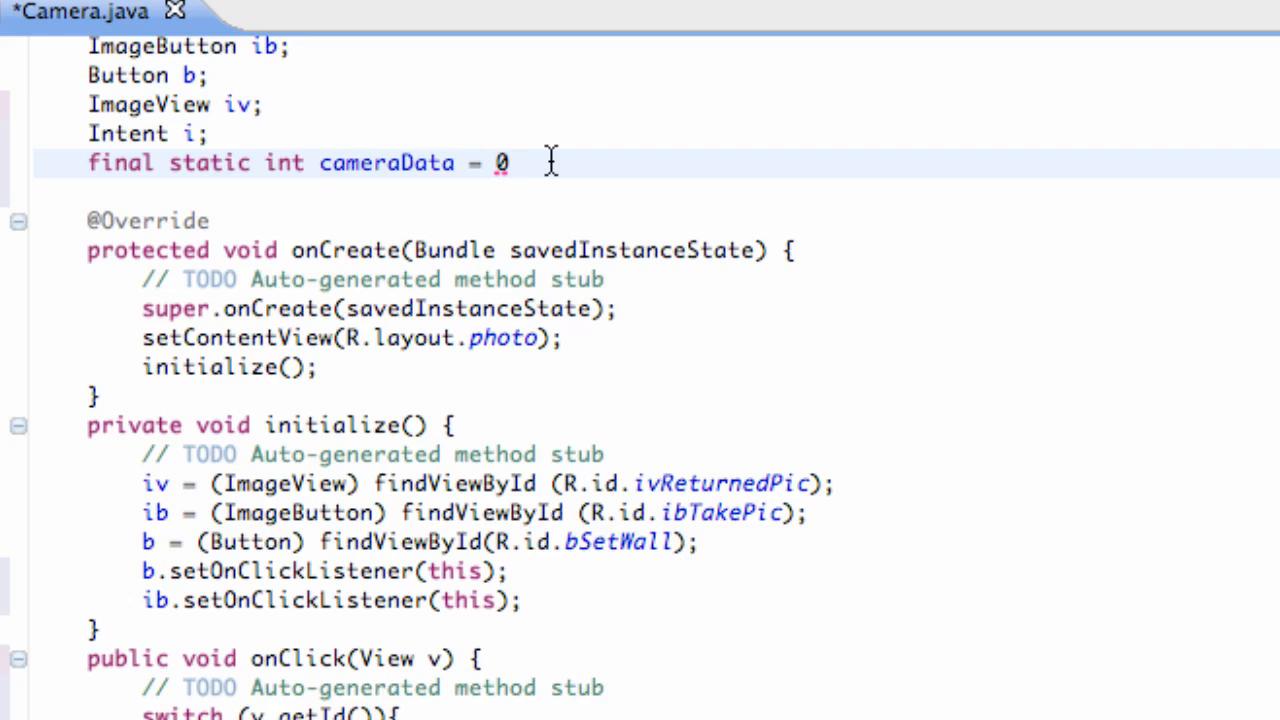
scroll(up, 3)
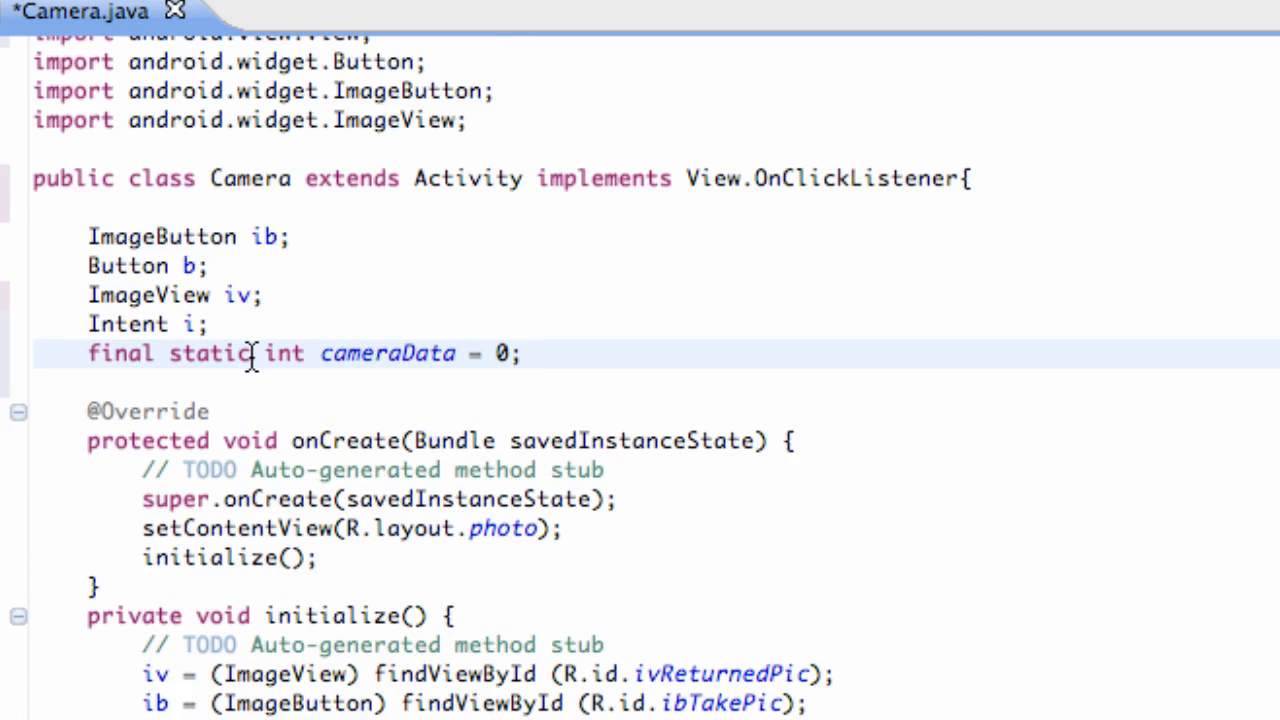
scroll(down, 3)
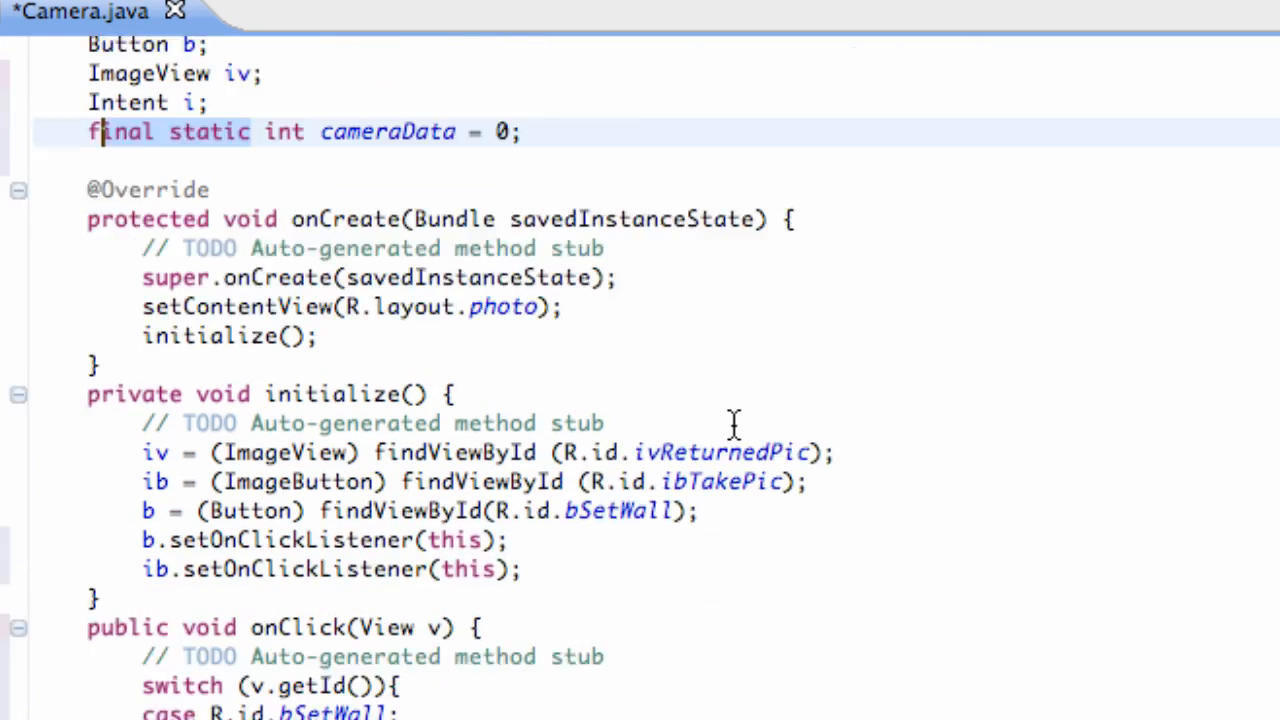
scroll(up, 3)
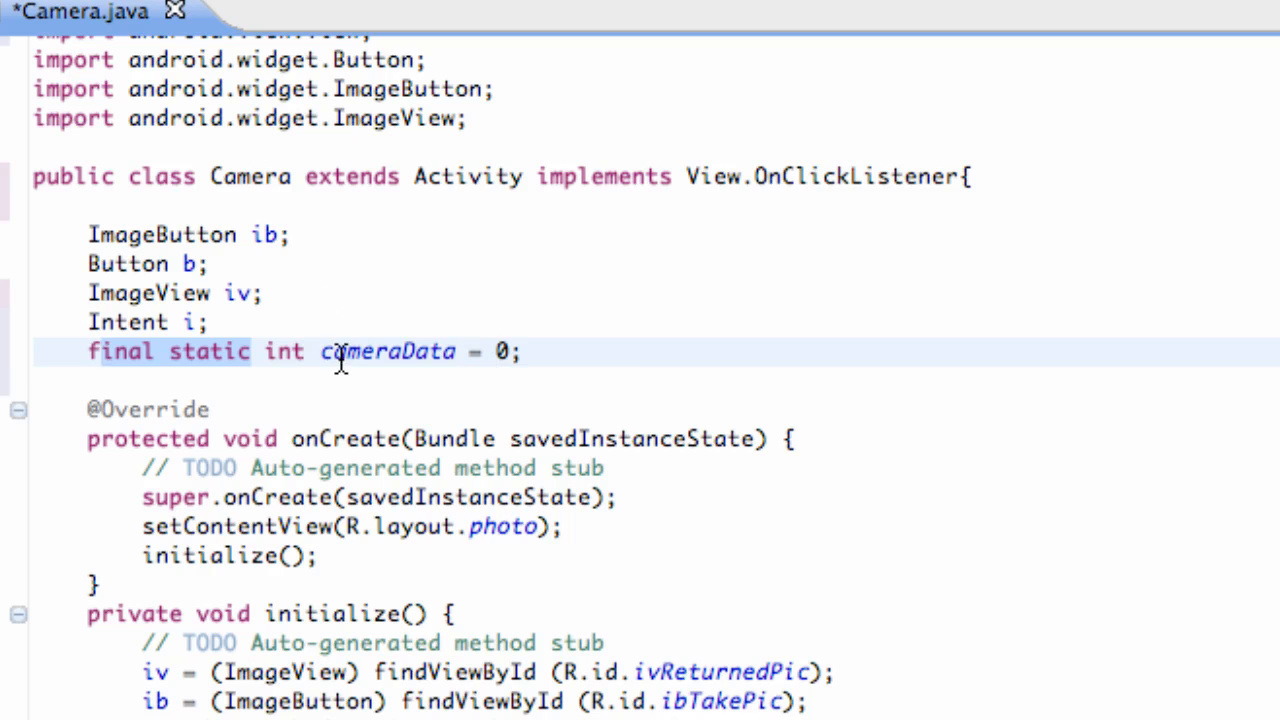
scroll(down, 3)
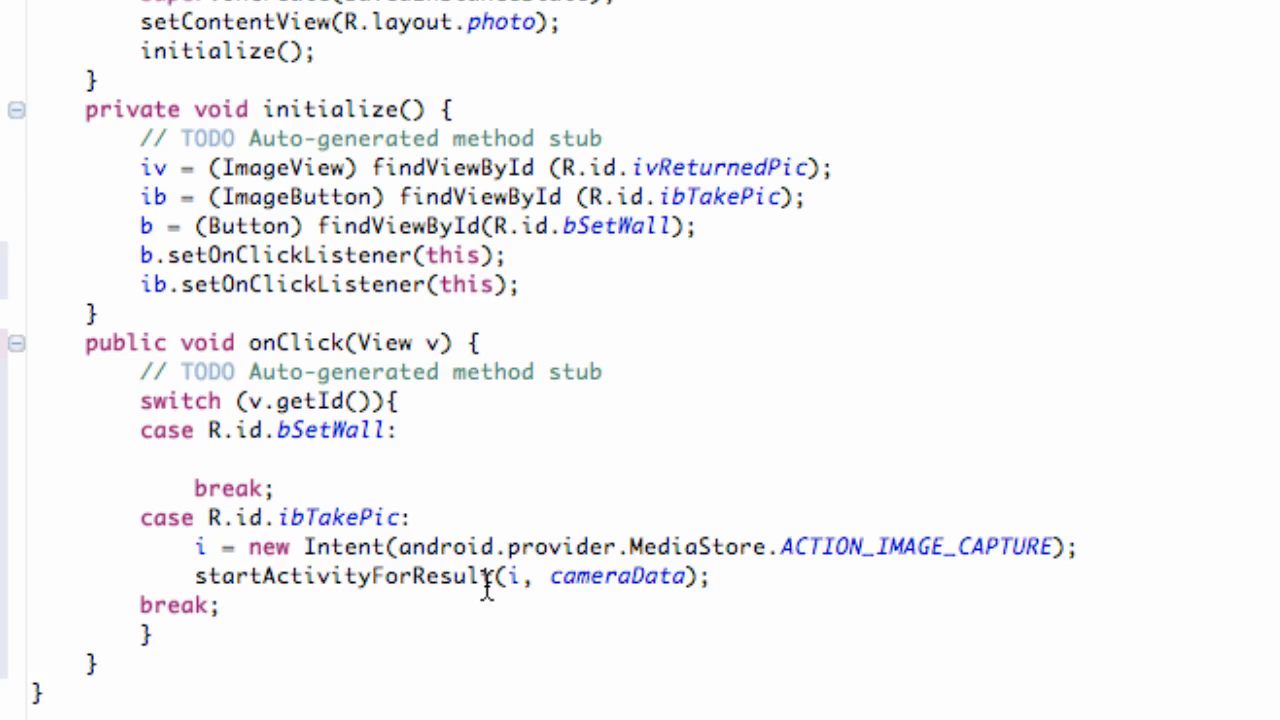
click(518, 576)
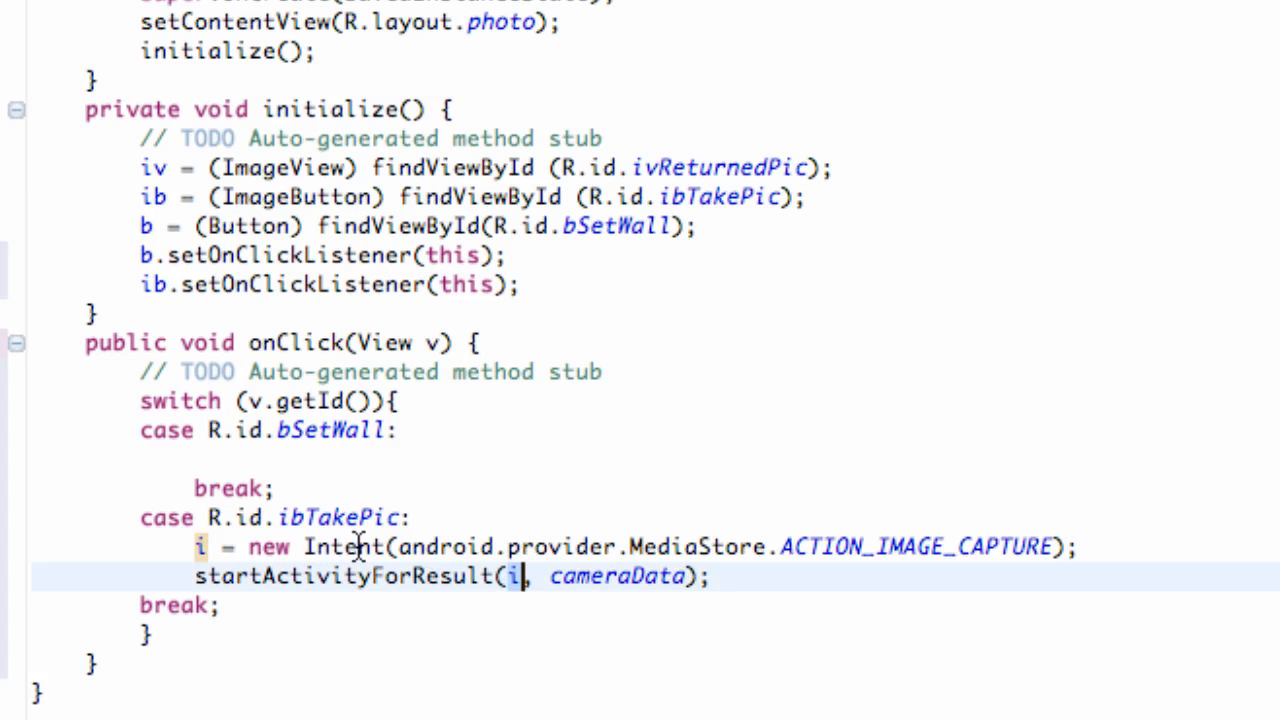
click(1076, 548)
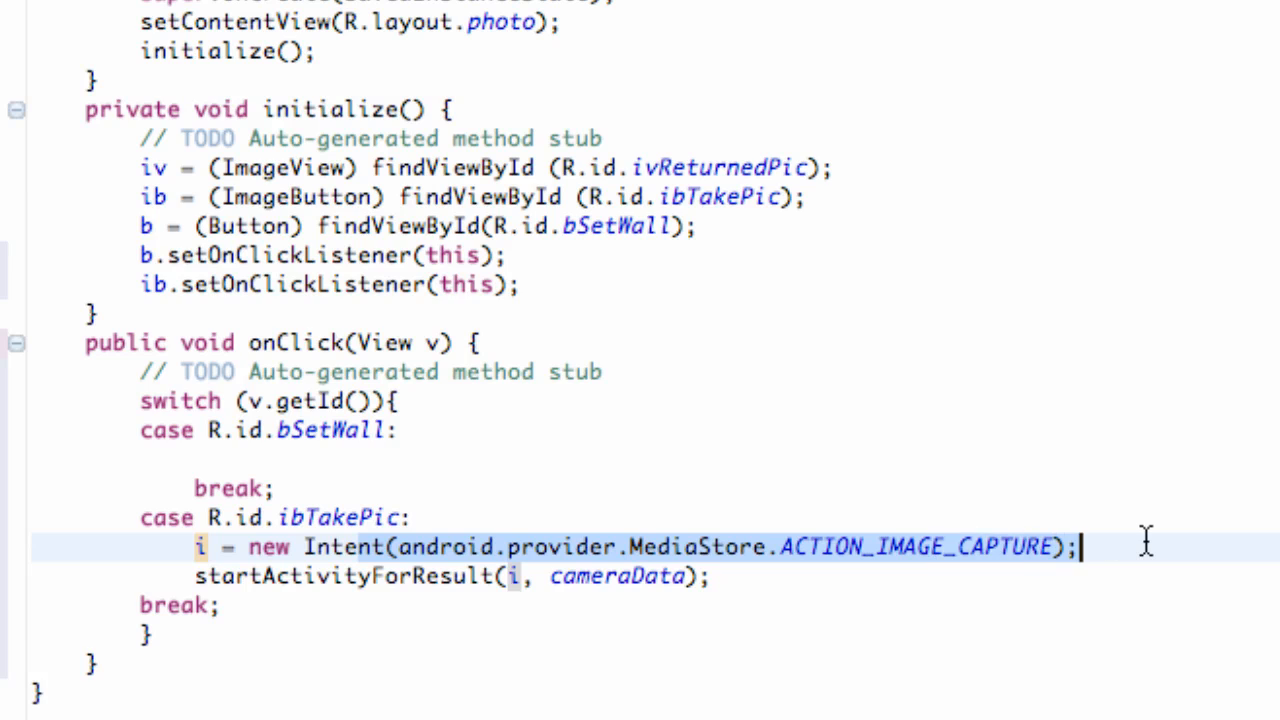
mouse_move(564, 590)
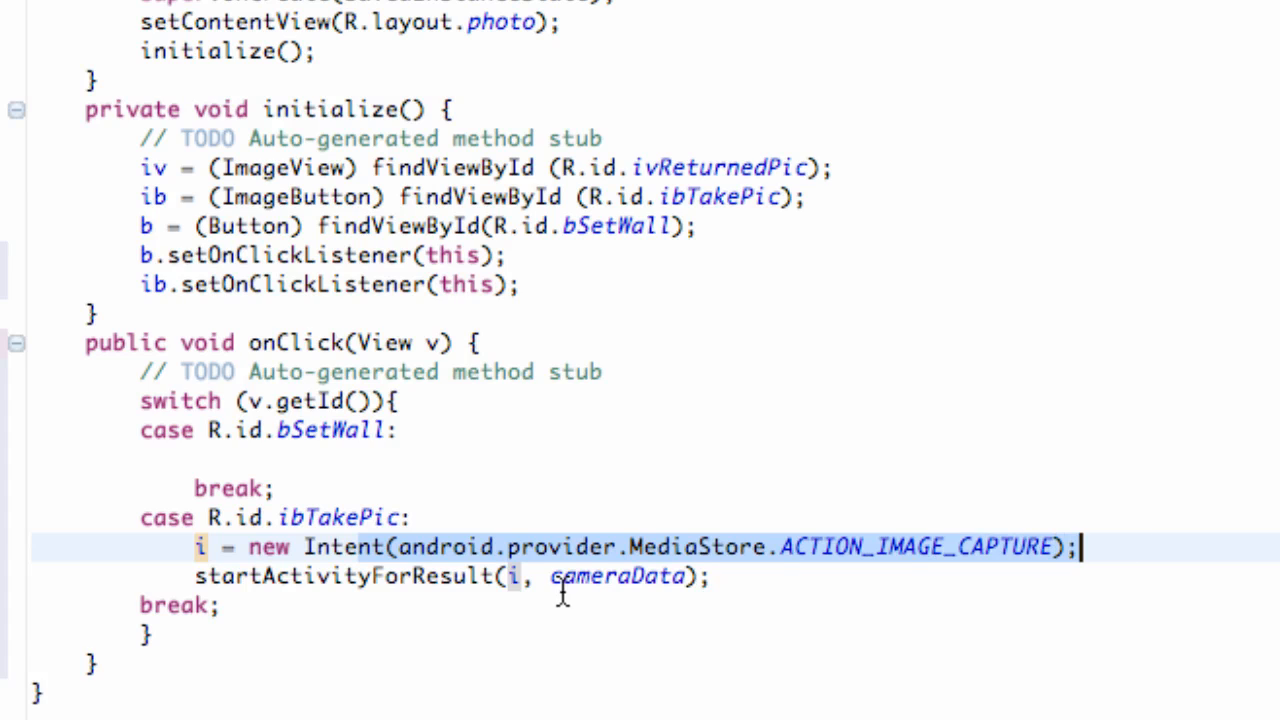
click(700, 576)
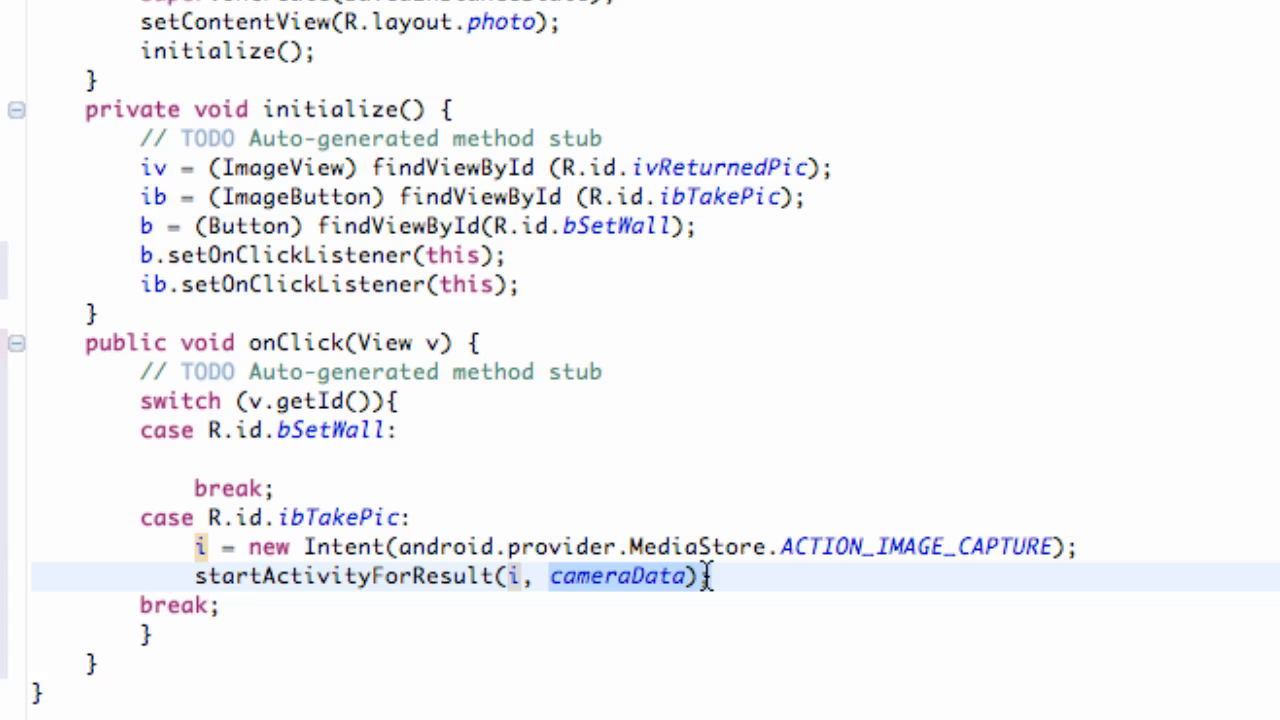